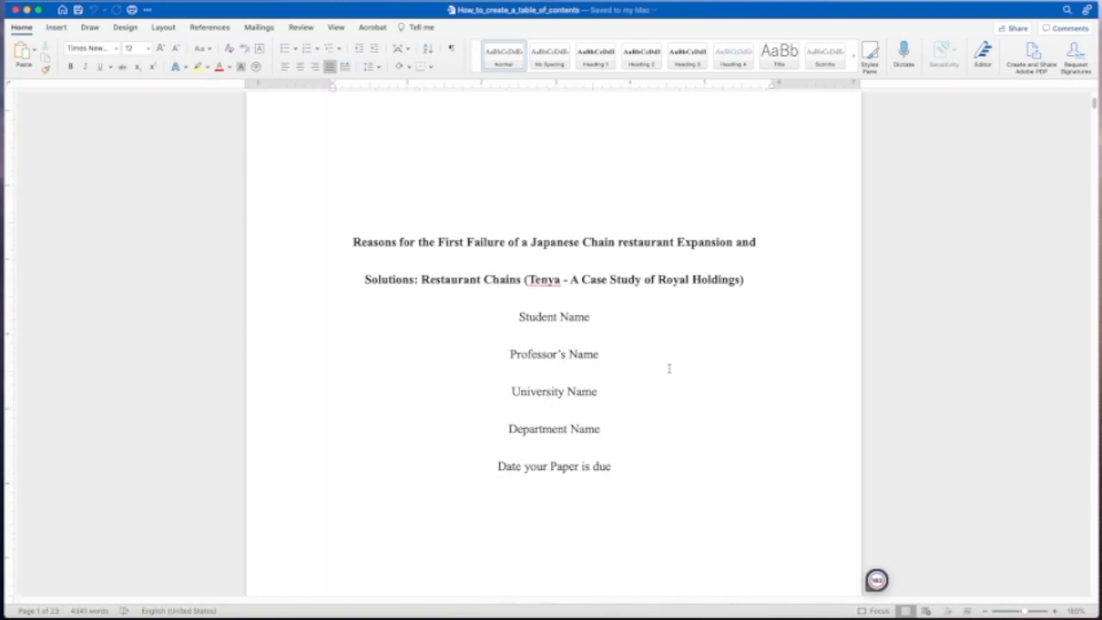
- Scroll past the title and Abstract pages to the blank Contents page on page 3
scroll(down, 3)
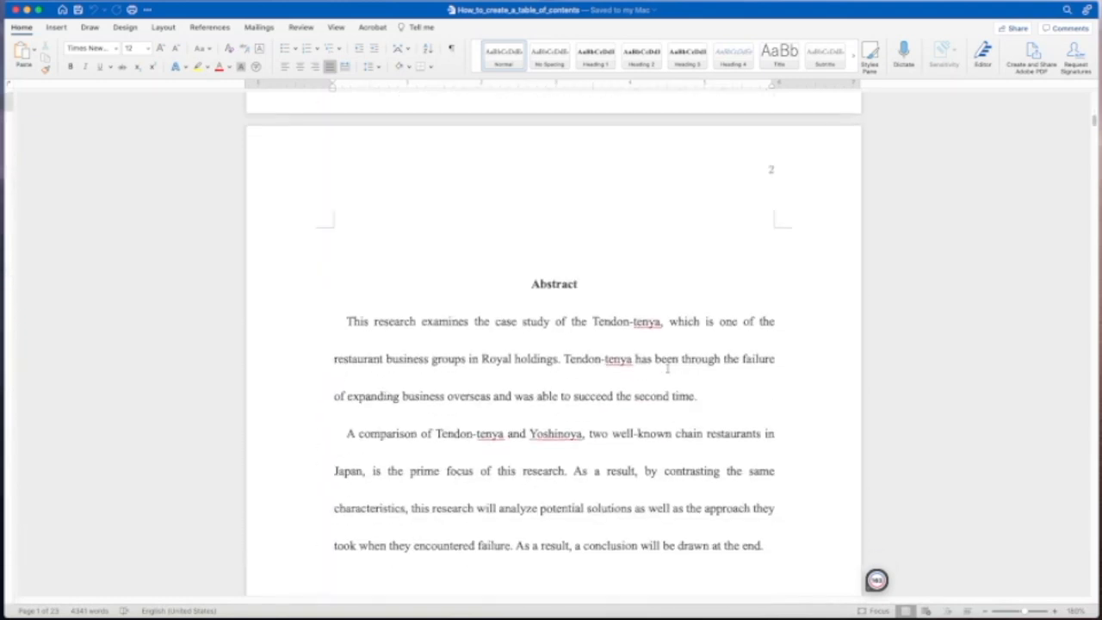
scroll(down, 3)
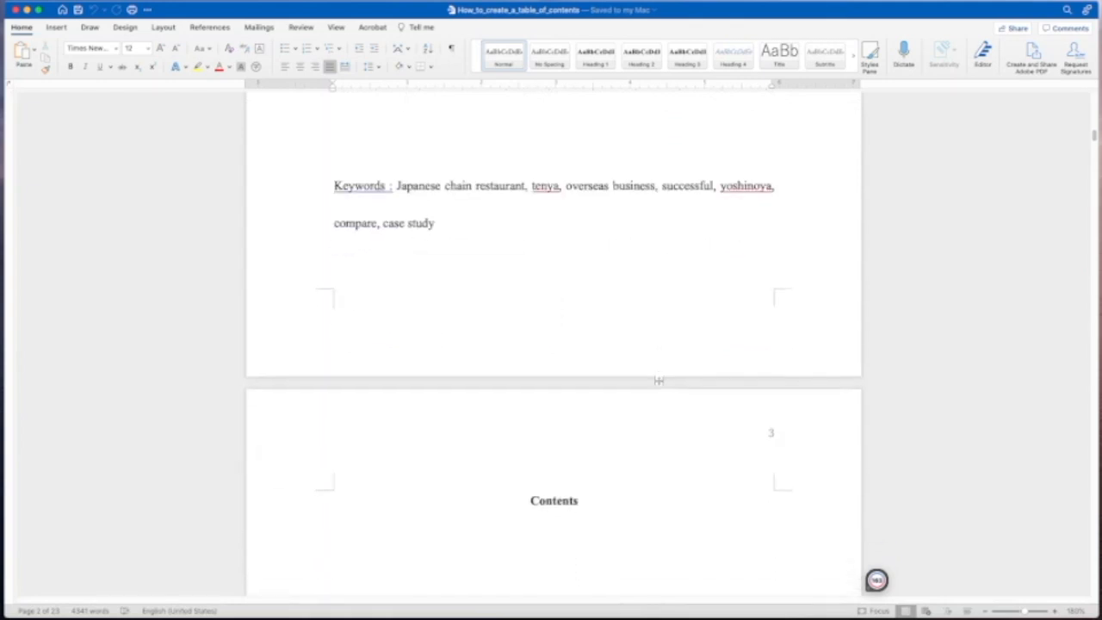
scroll(down, 3)
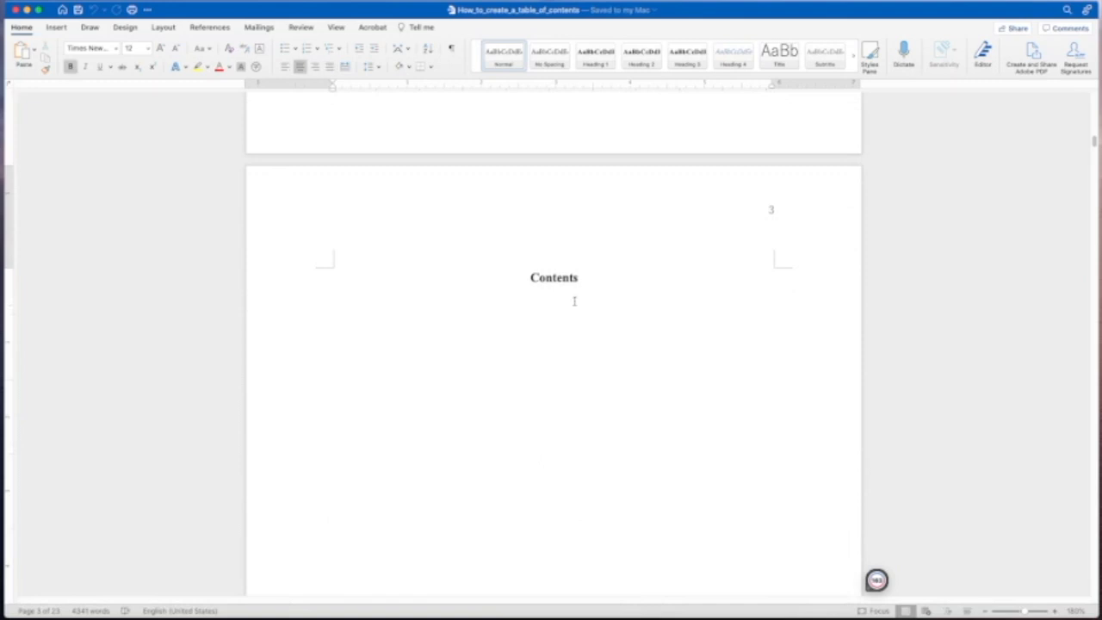
- Style the 'Abstract' heading on page 2 as Heading 1 from the Styles gallery
click(554, 299)
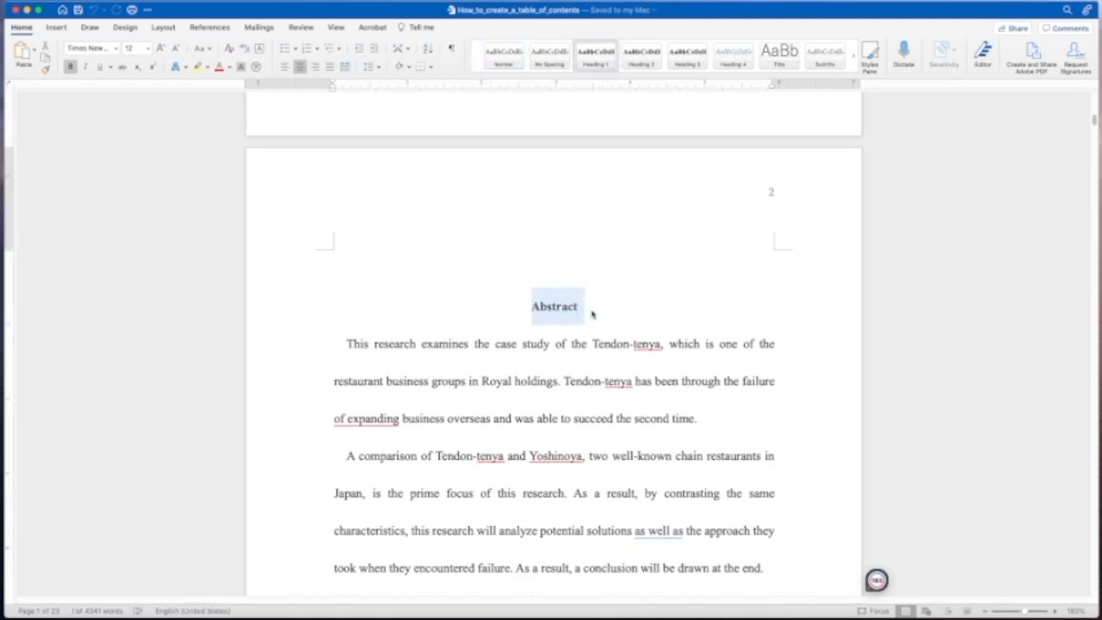
mouse_move(585, 160)
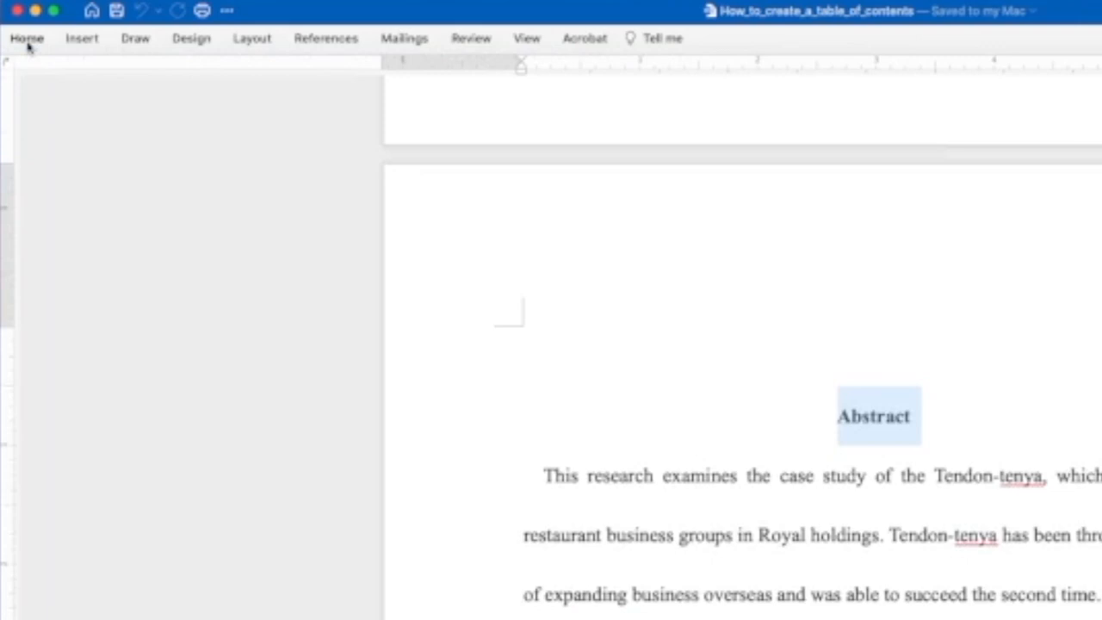
click(26, 37)
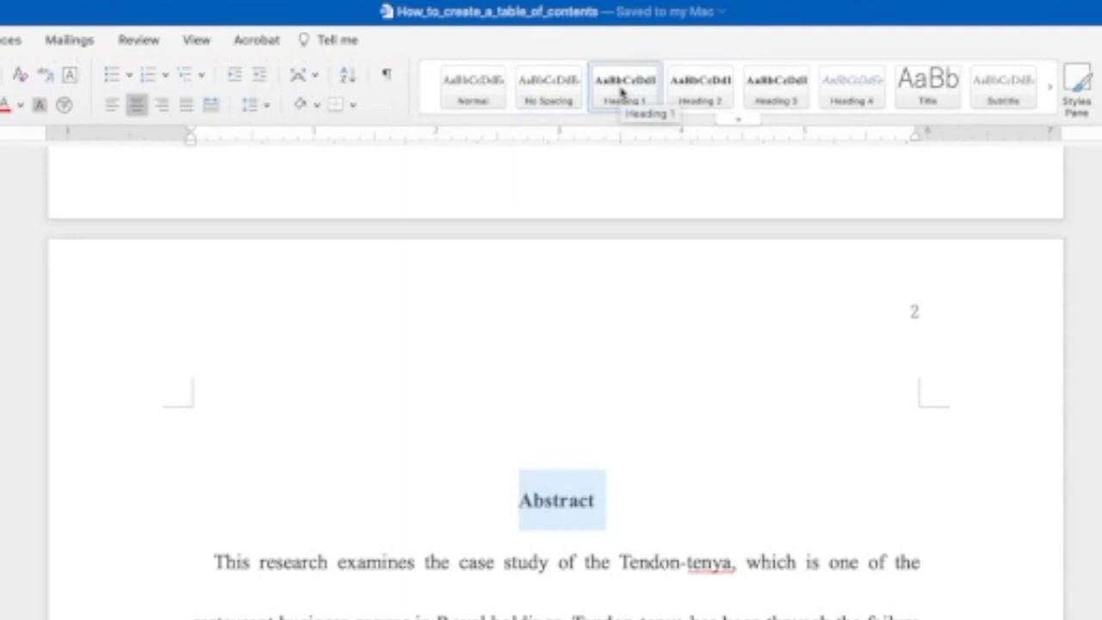
right_click(624, 85)
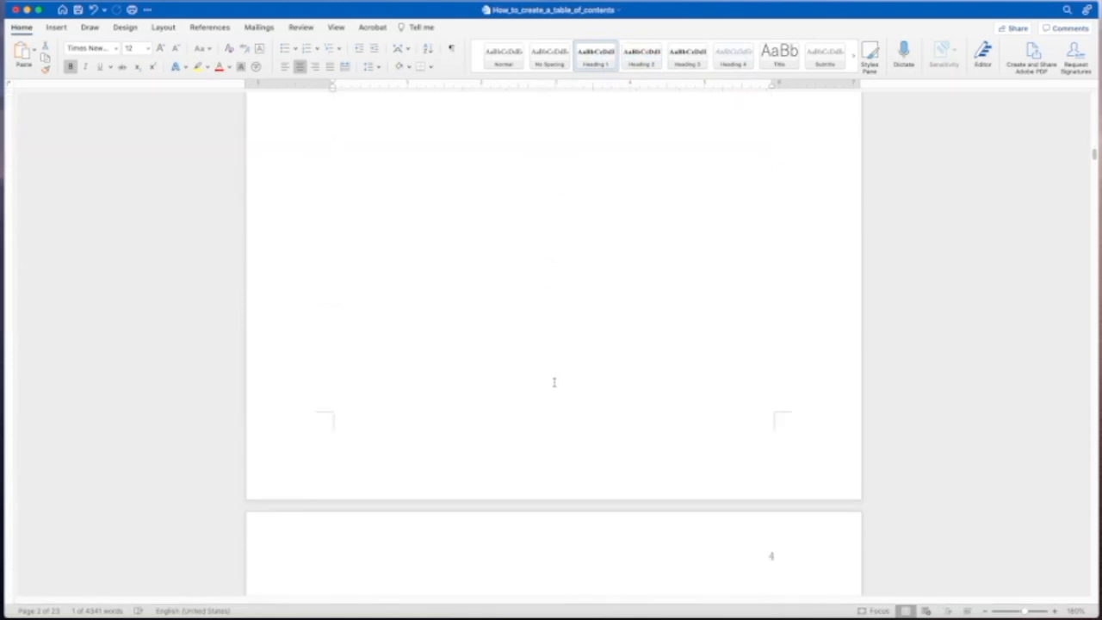
- Select the 'Introduction' heading and apply Heading 1 to it
scroll(down, 3)
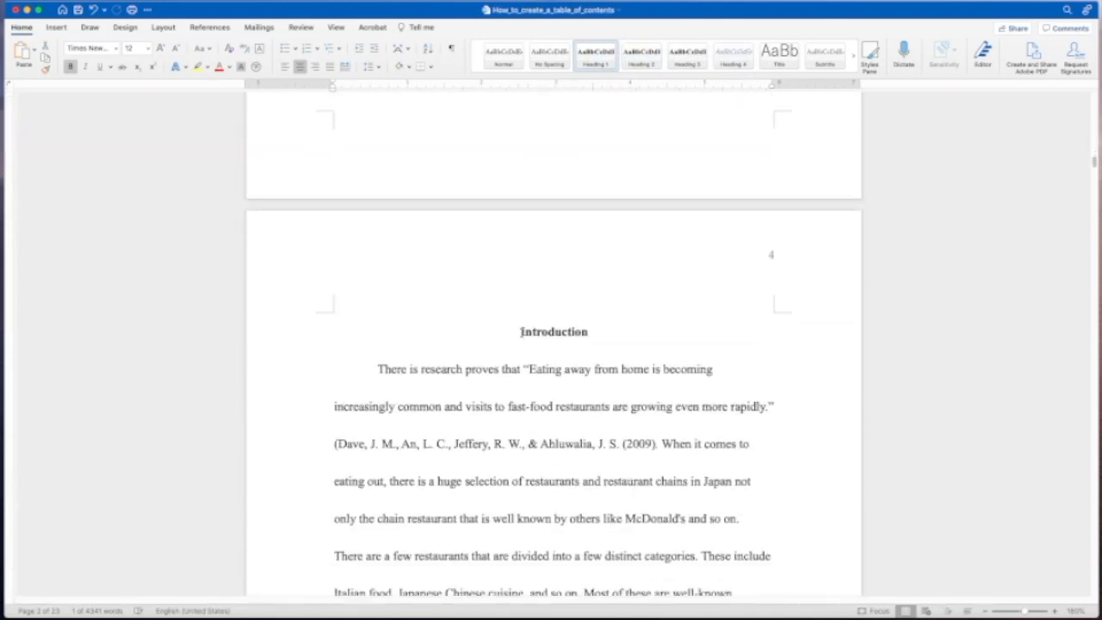
double_click(554, 332)
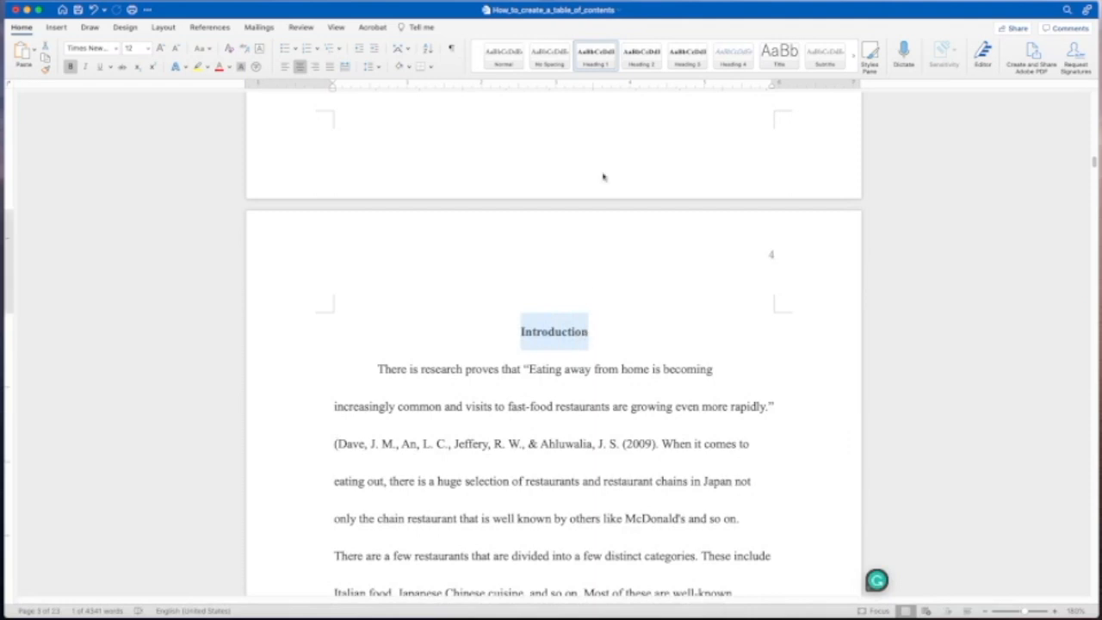
right_click(595, 55)
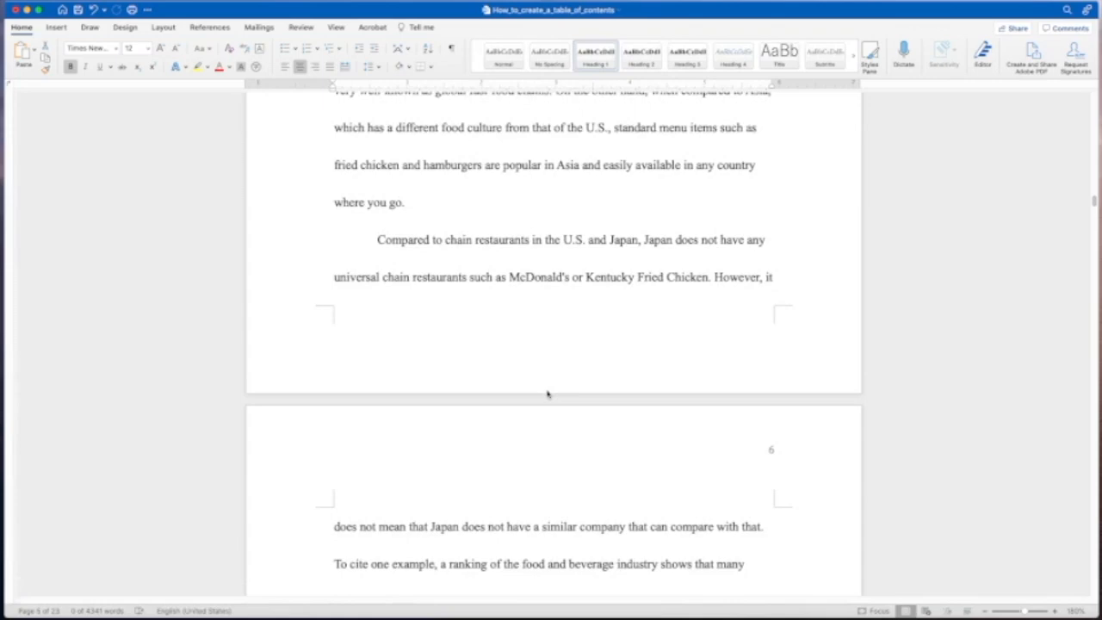
- Apply Heading 1 to the 'Previous studies' heading on page 8
scroll(down, 3)
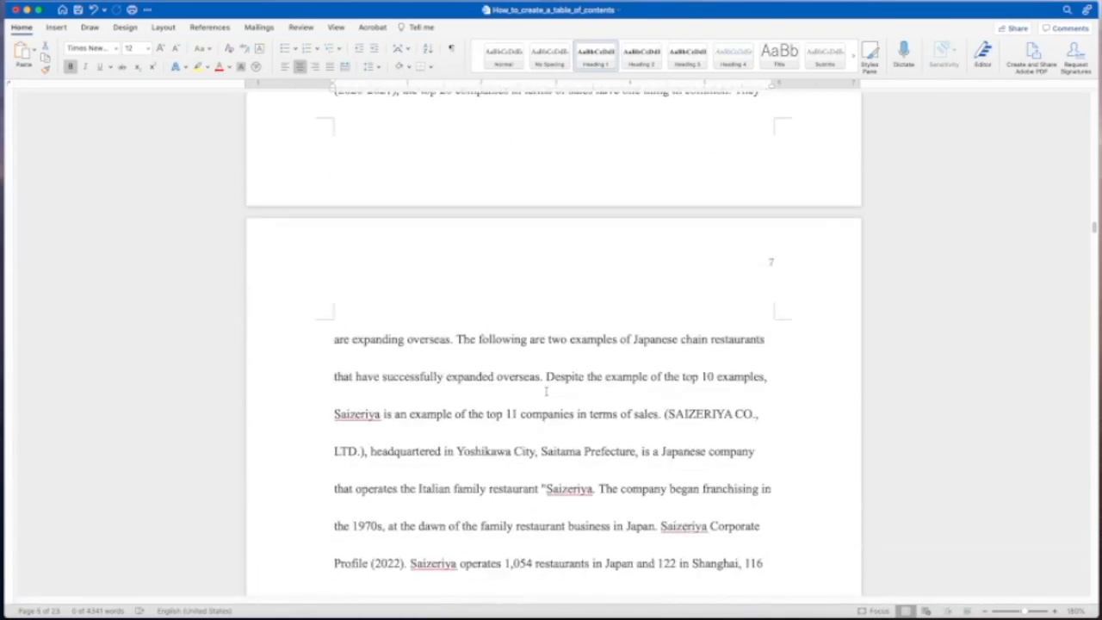
scroll(down, 3)
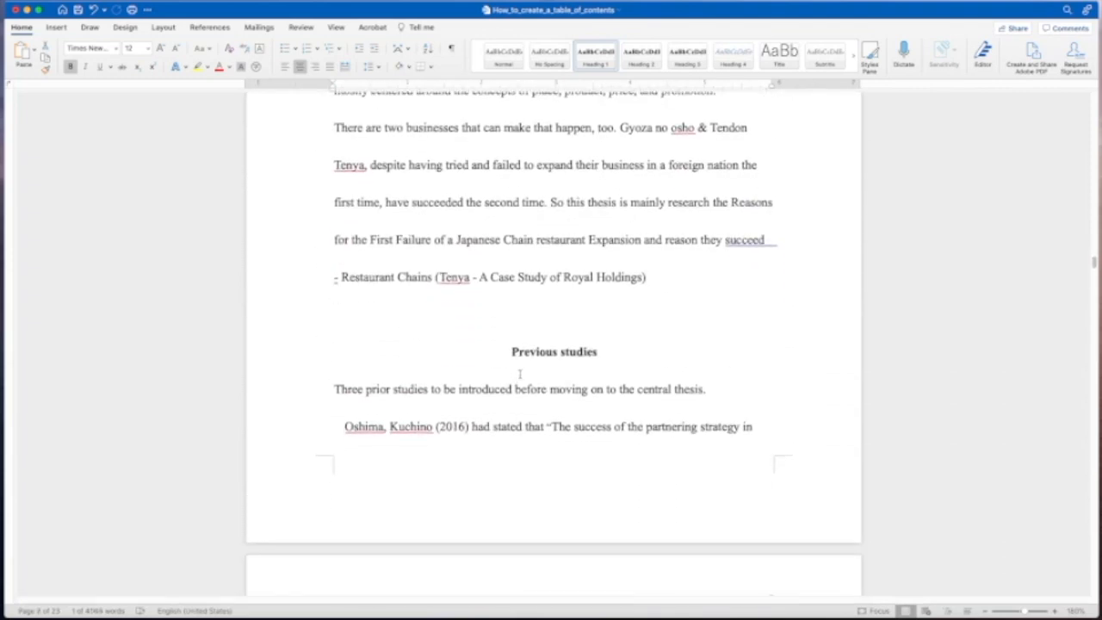
double_click(553, 351)
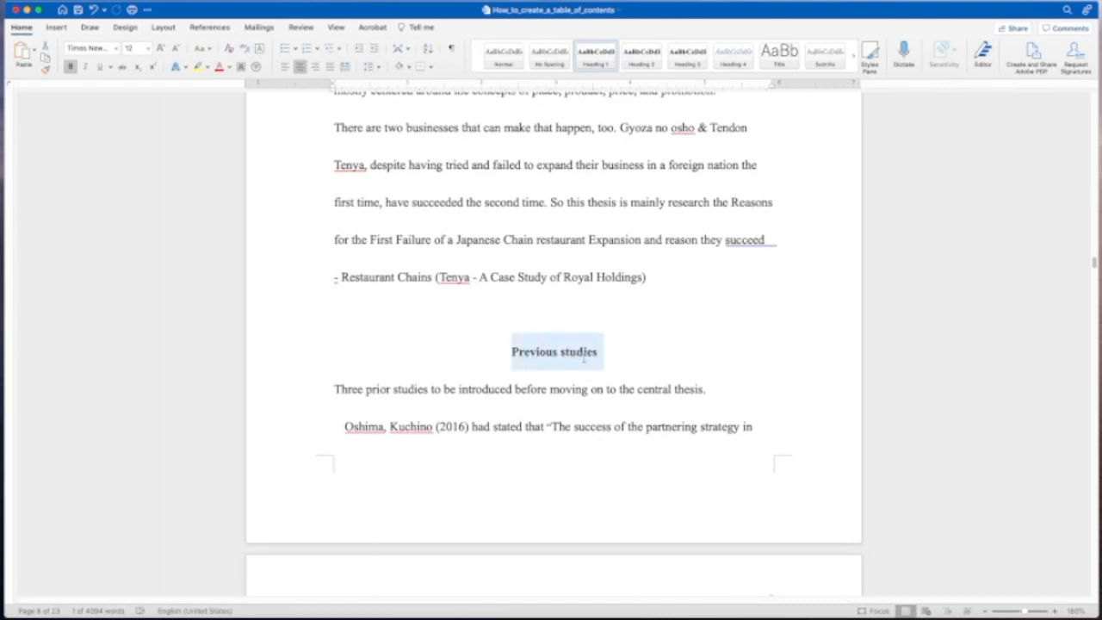
right_click(595, 55)
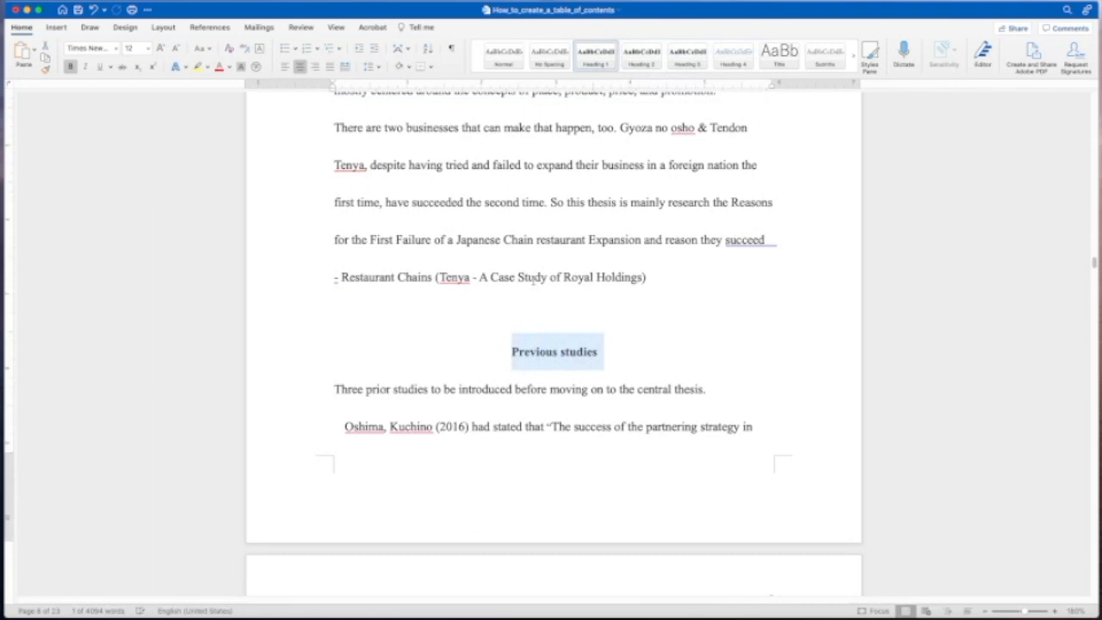
scroll(down, 3)
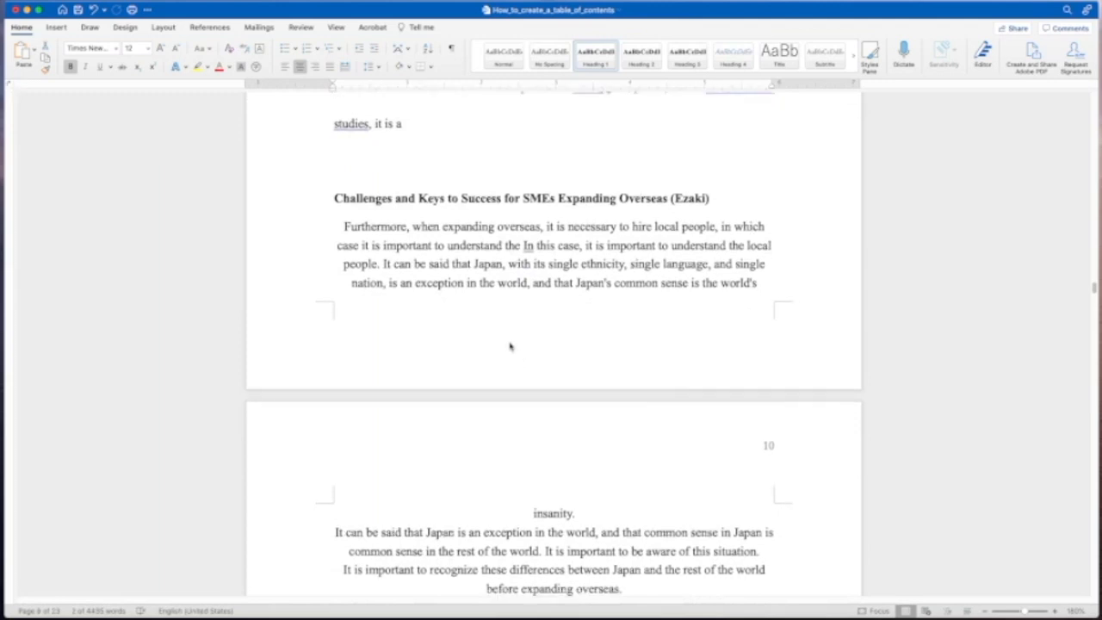
- Style the 'Research method' heading on page 10 as Heading 1
scroll(down, 3)
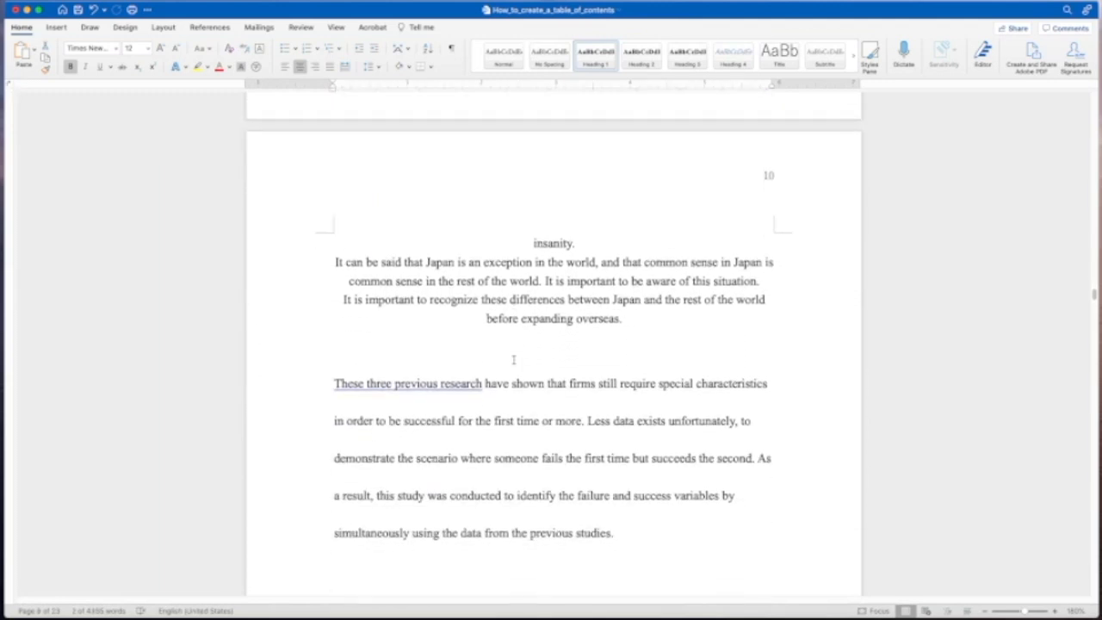
scroll(down, 3)
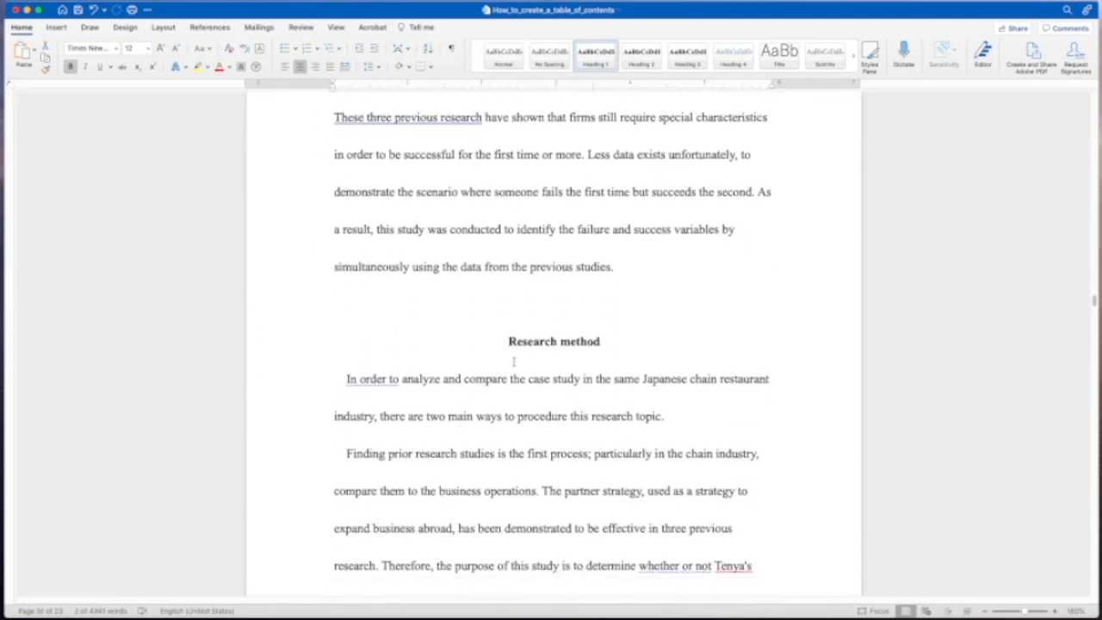
double_click(554, 341)
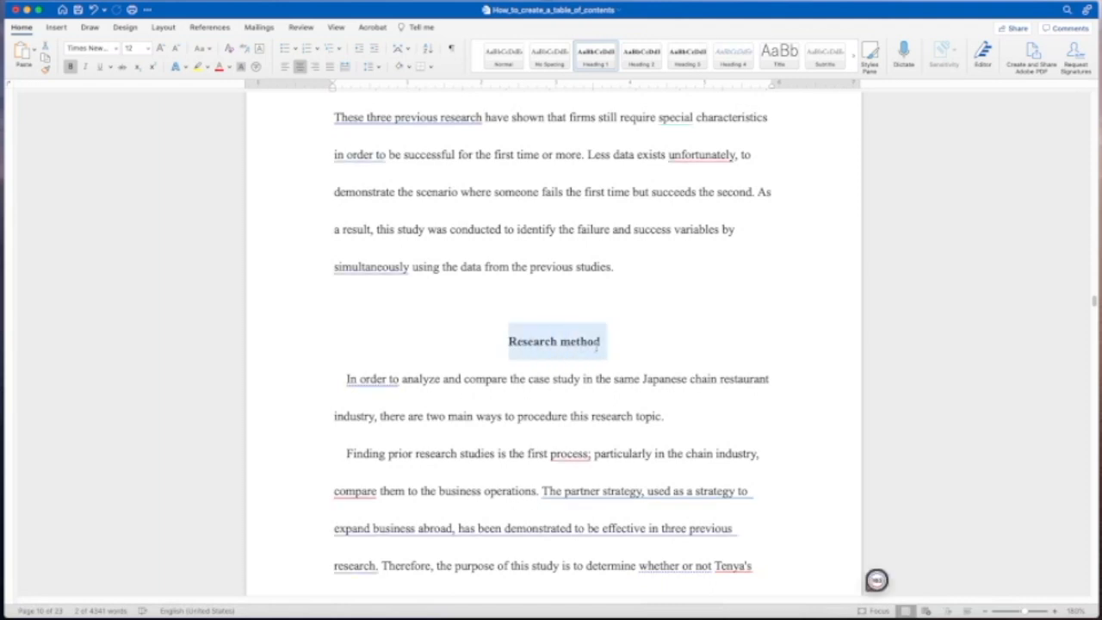
right_click(595, 55)
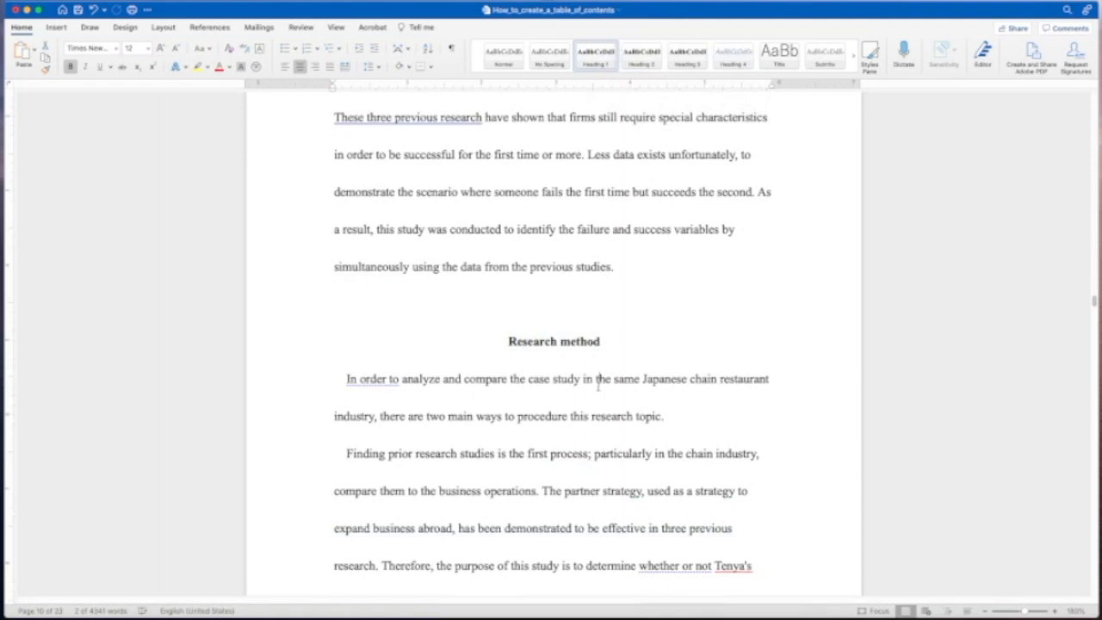
- Apply Heading 2 to 'Introduction and overview of the company (case study)' on page 11
scroll(down, 3)
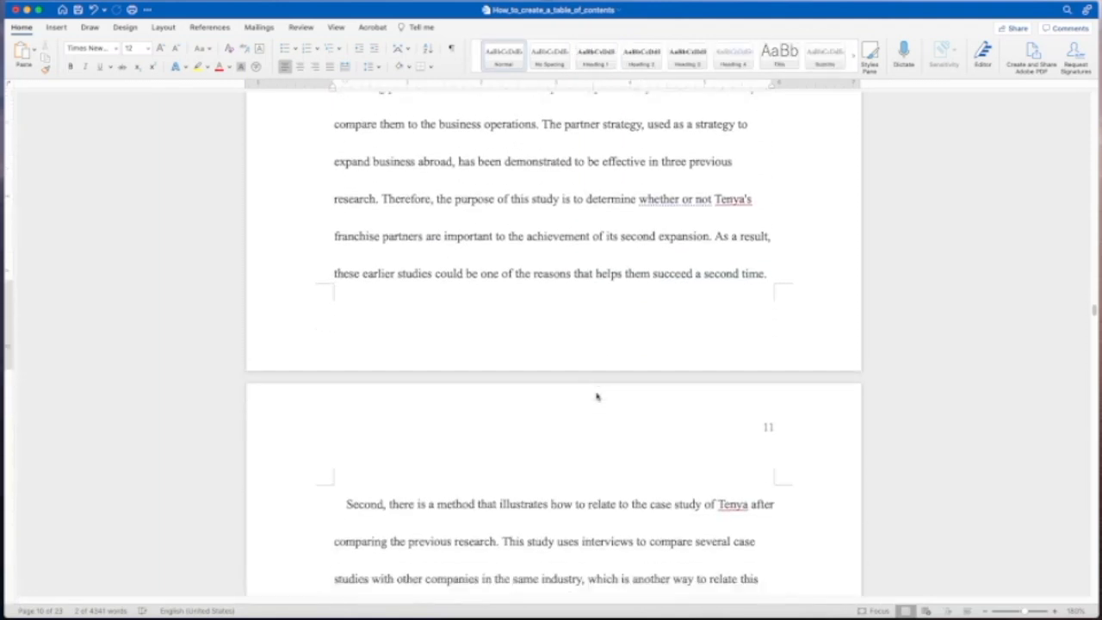
scroll(down, 3)
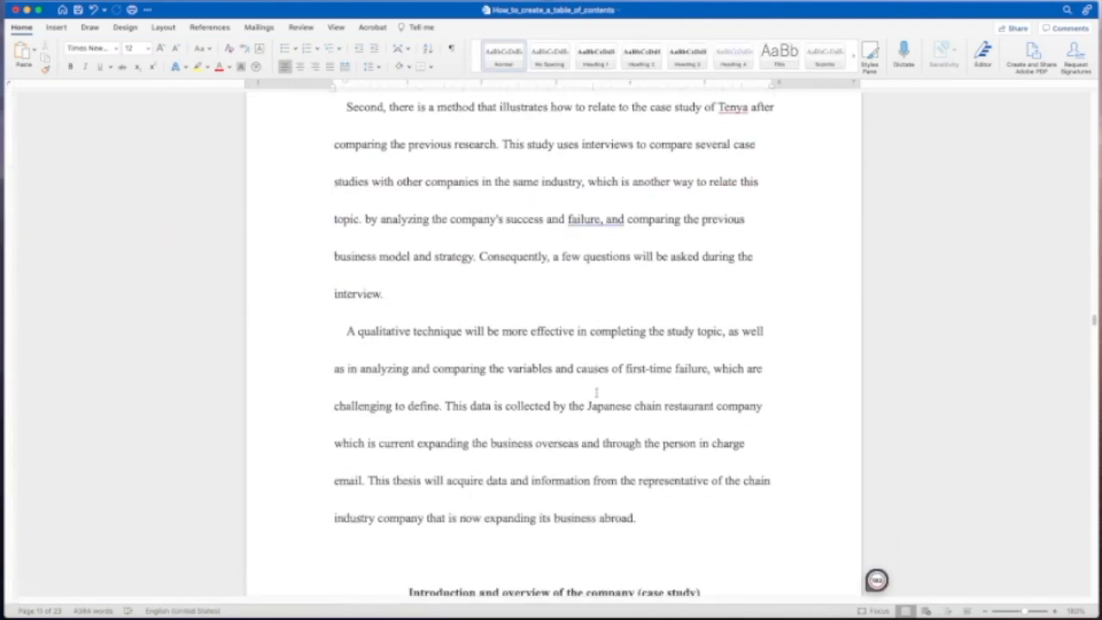
scroll(down, 3)
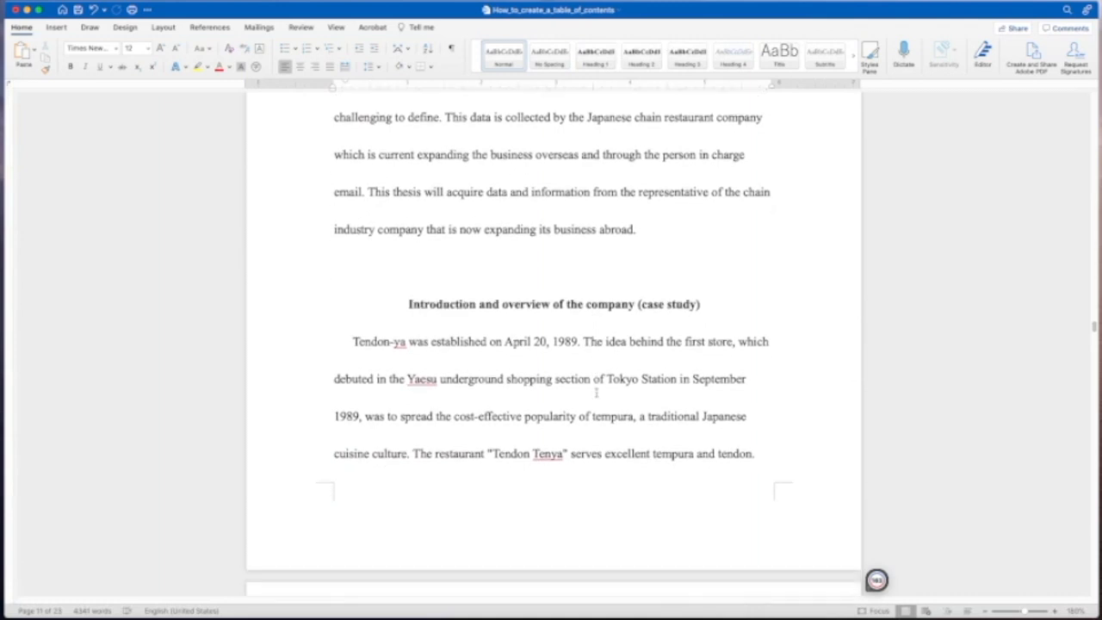
scroll(down, 3)
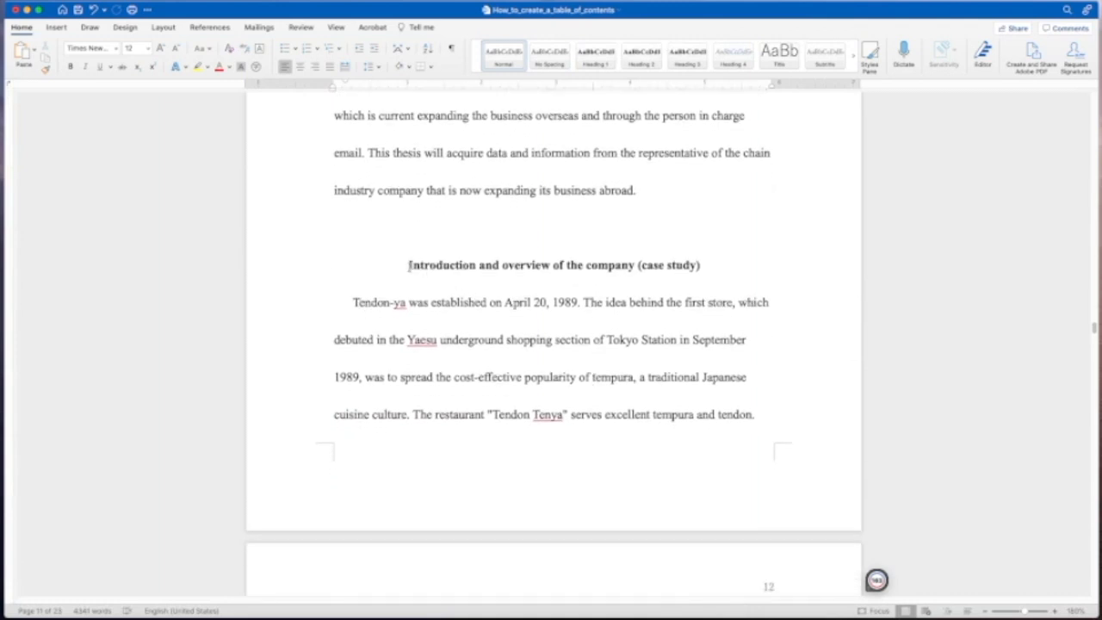
triple_click(555, 265)
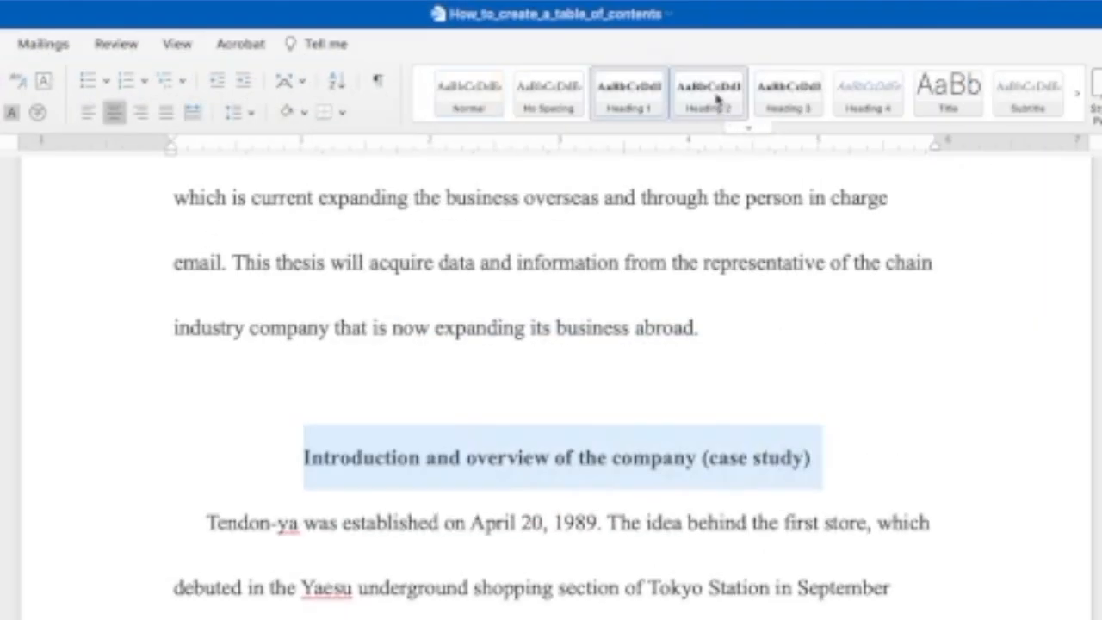
right_click(708, 92)
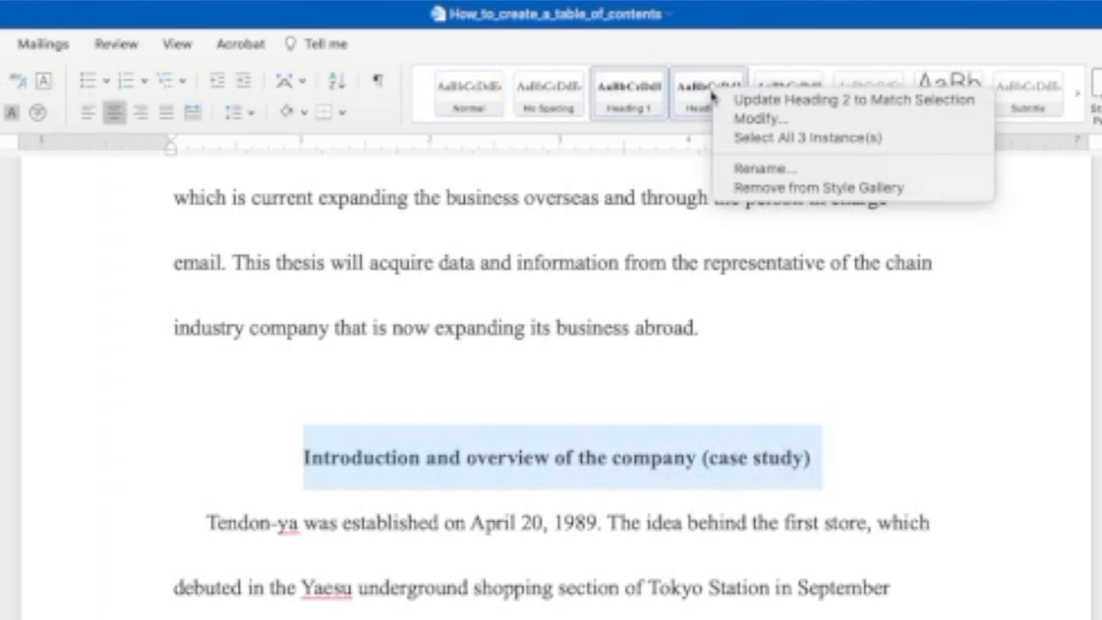
mouse_move(852, 99)
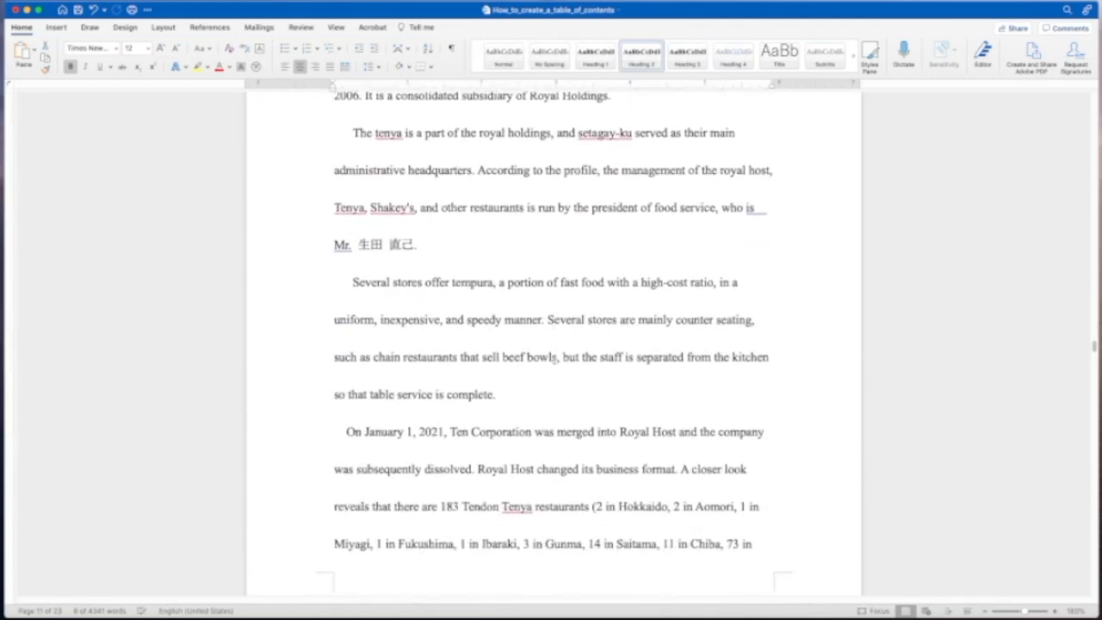
- Apply Heading 2 to the '4-1 Overview' fiscal result heading
scroll(down, 3)
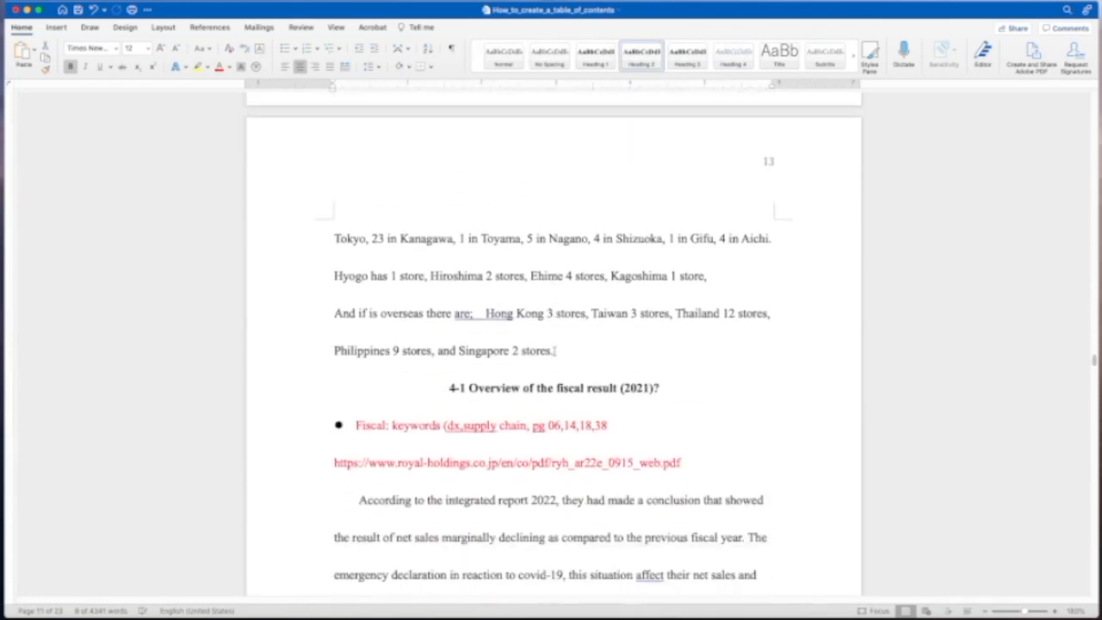
scroll(down, 3)
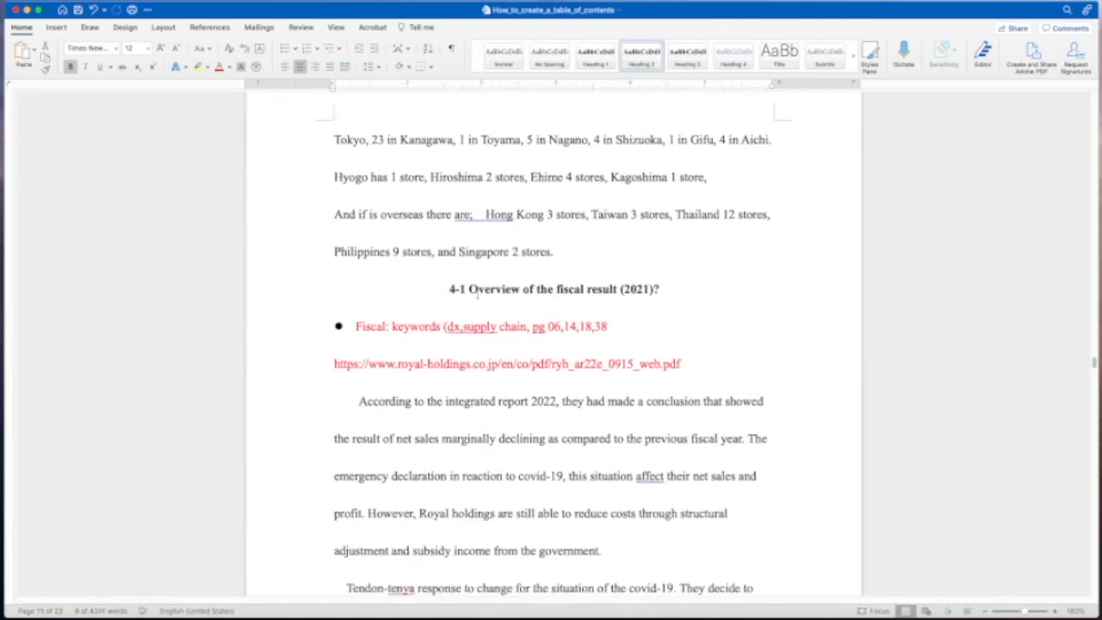
triple_click(551, 288)
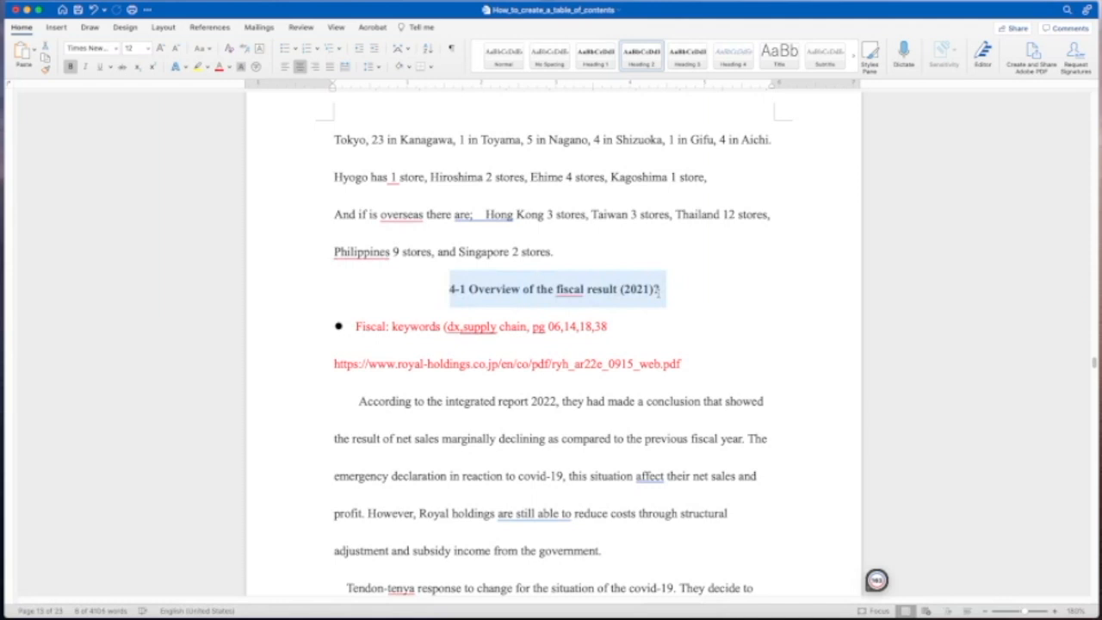
right_click(641, 56)
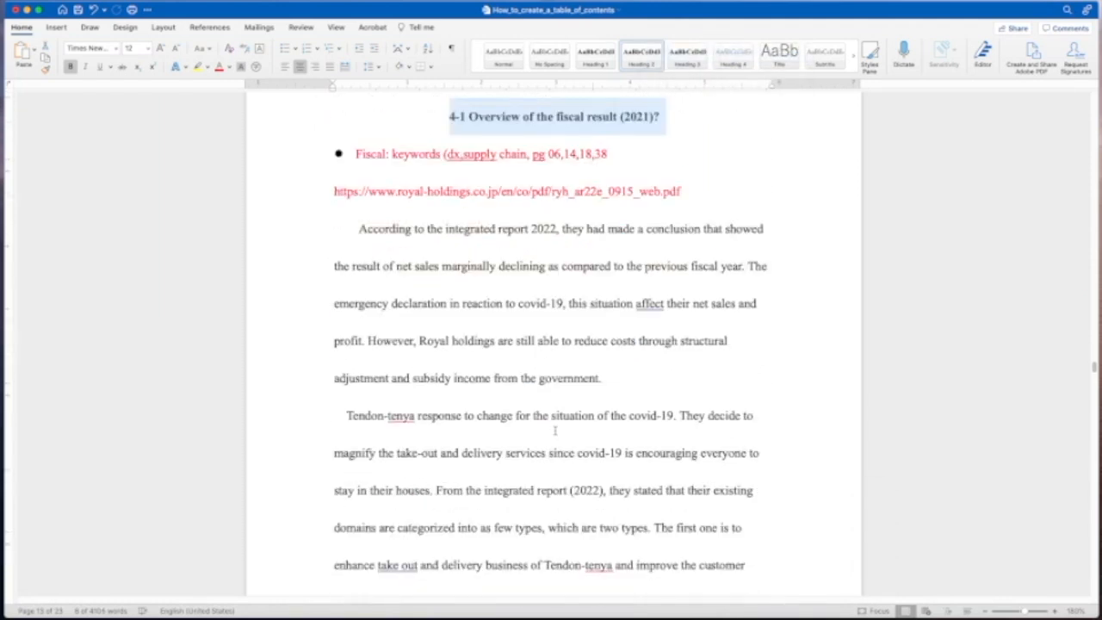
- Select the 'Tendon Tenya : Points of failure' heading for Heading 2 styling
scroll(down, 3)
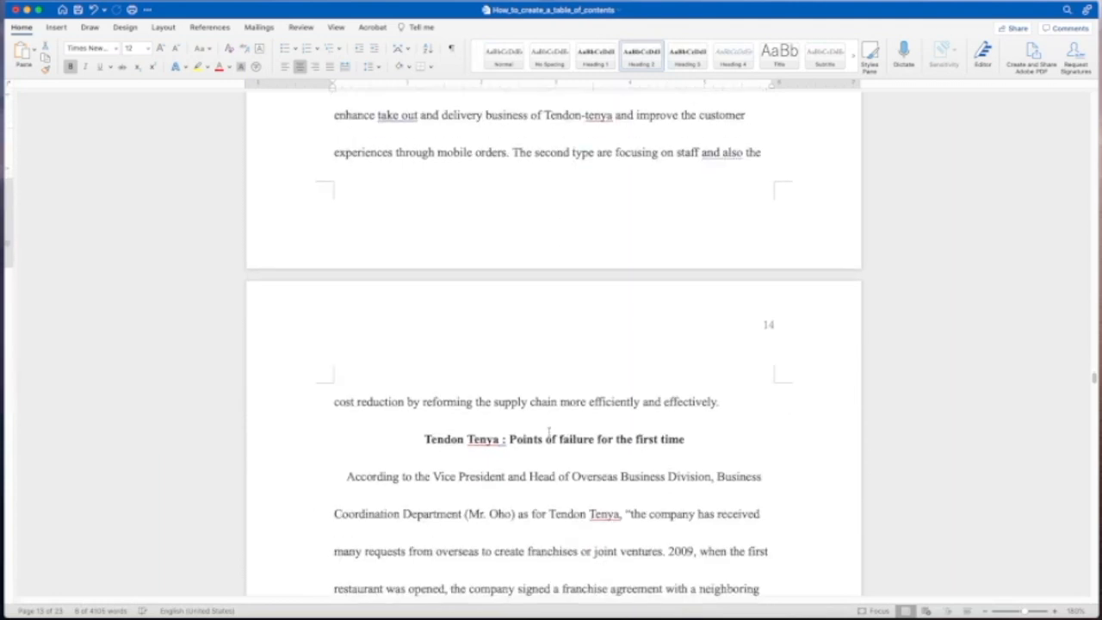
scroll(down, 3)
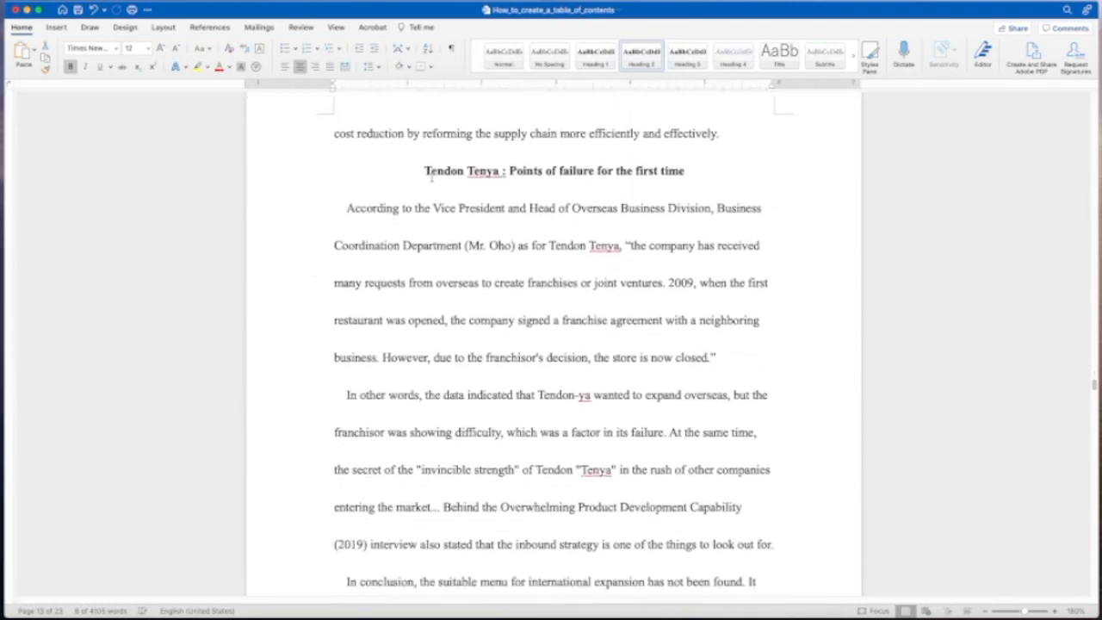
triple_click(551, 170)
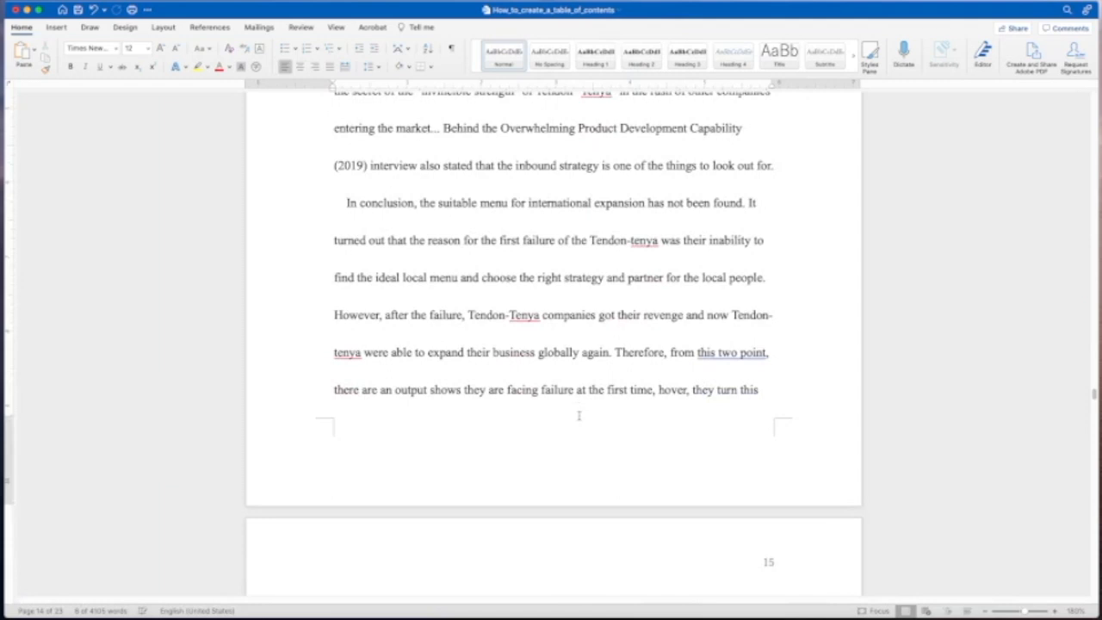
scroll(down, 3)
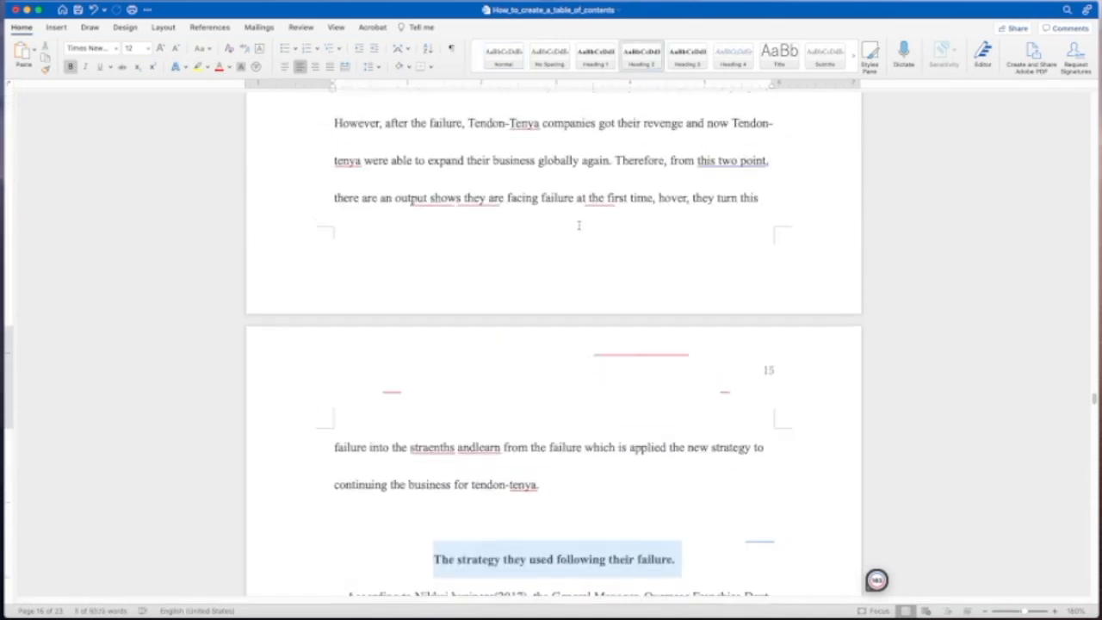
- Apply Heading 3 to the strategy-after-failure and Yoshinoya interview headings
scroll(down, 3)
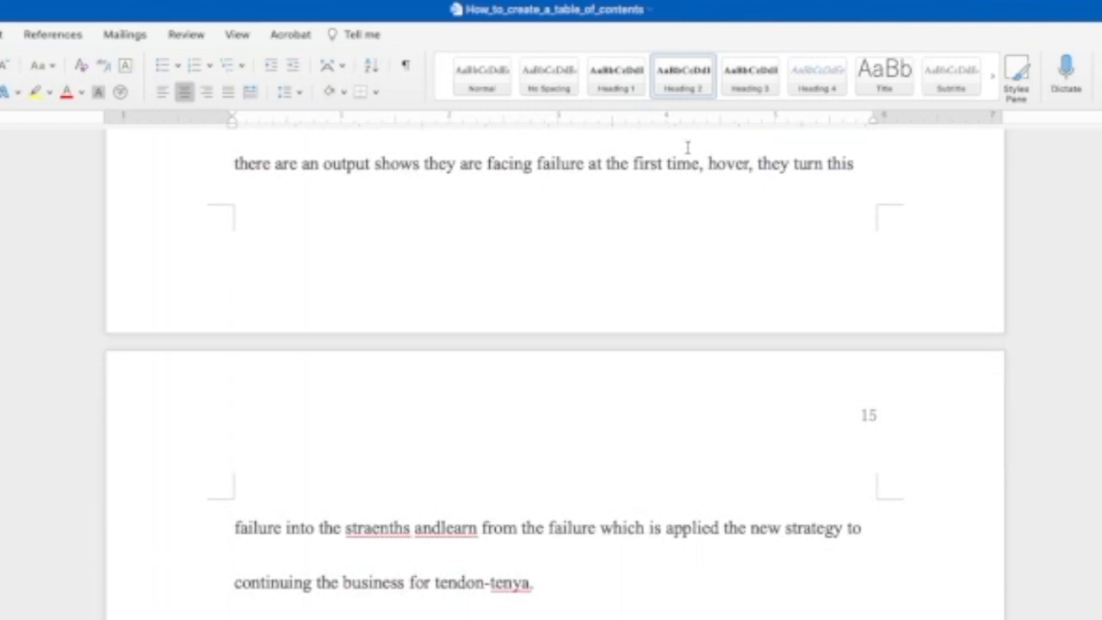
right_click(748, 76)
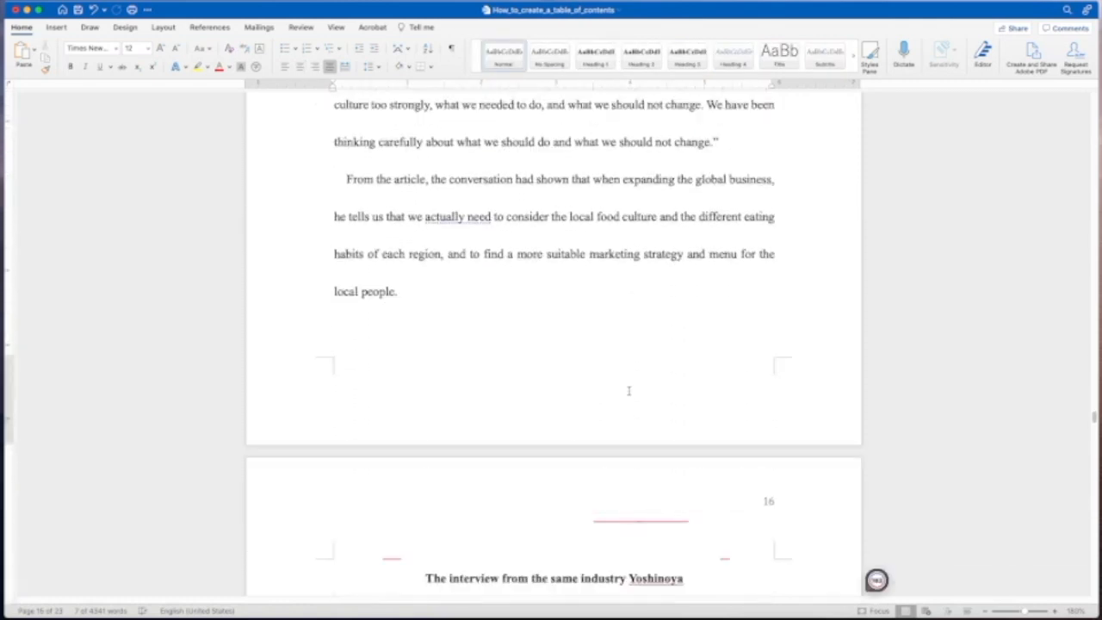
scroll(down, 3)
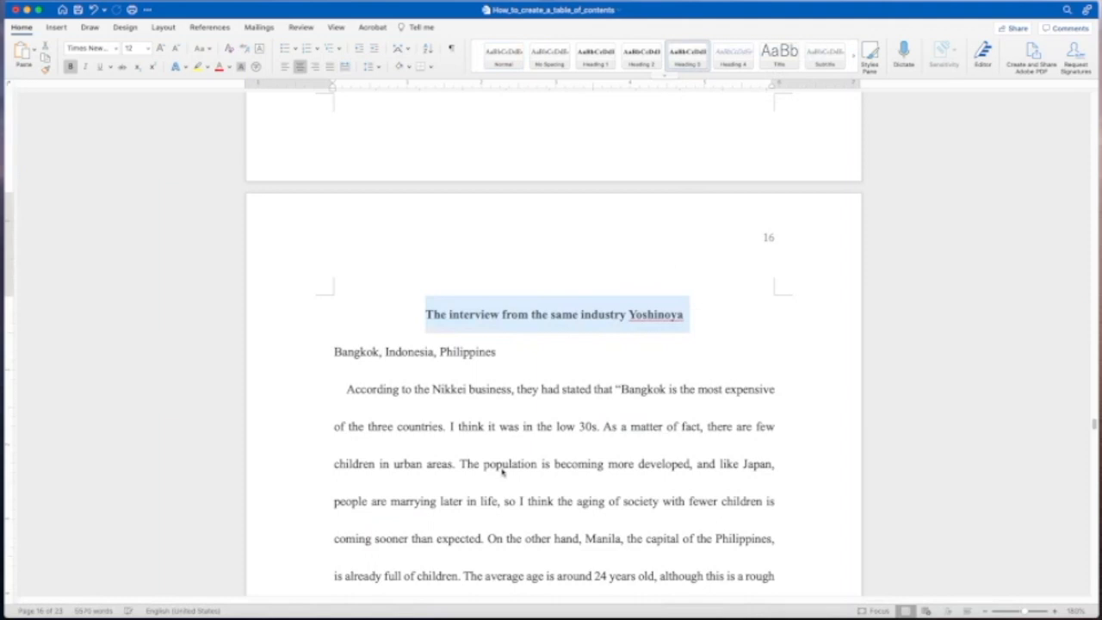
scroll(down, 3)
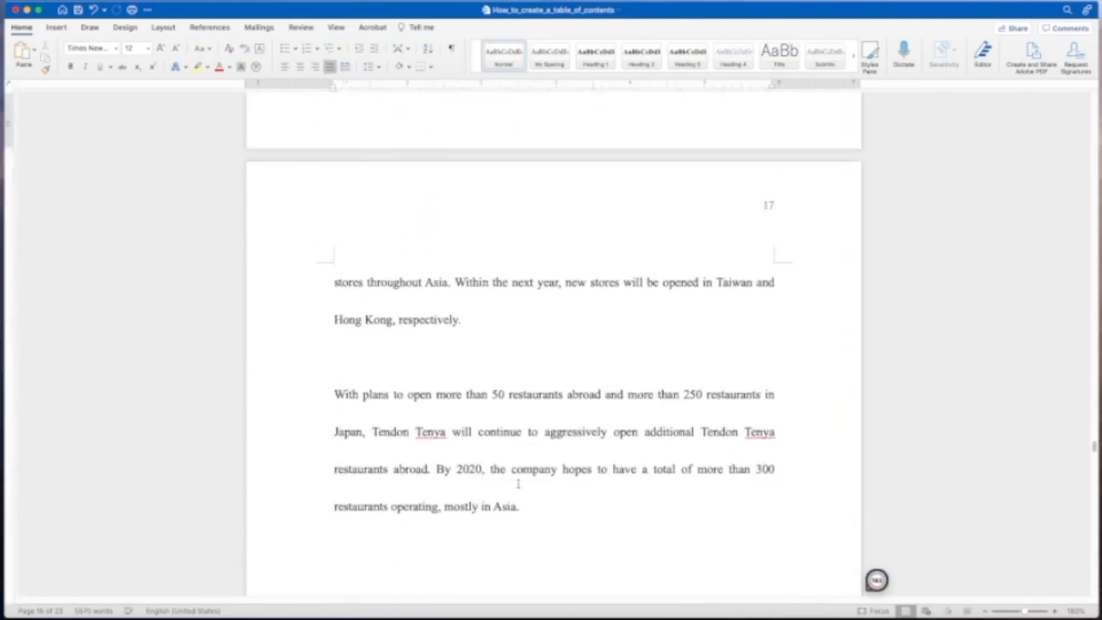
scroll(down, 3)
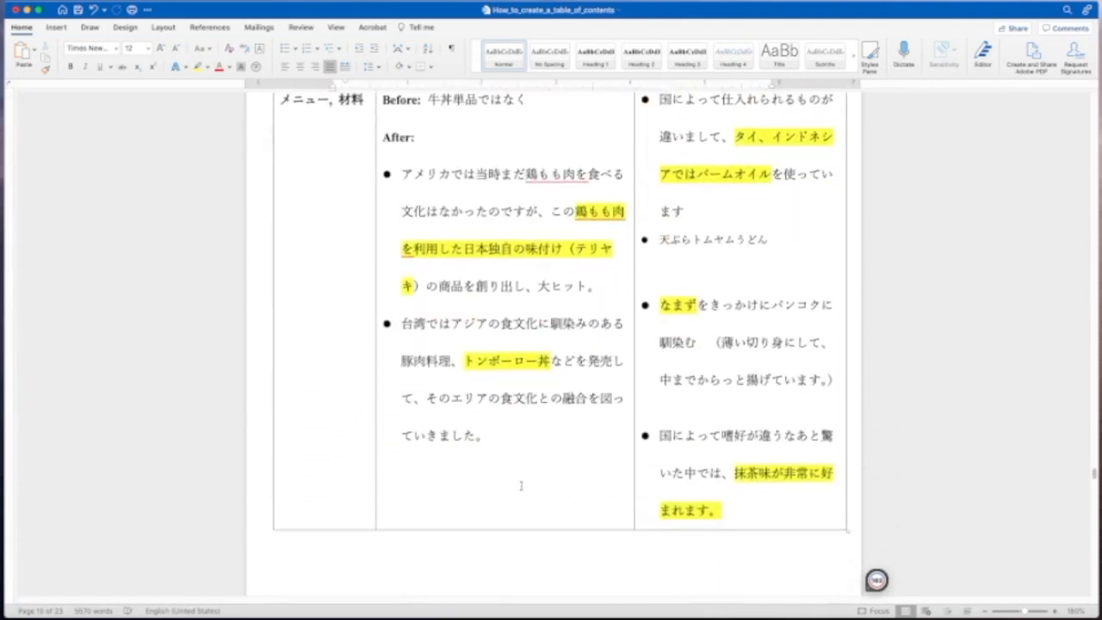
scroll(down, 3)
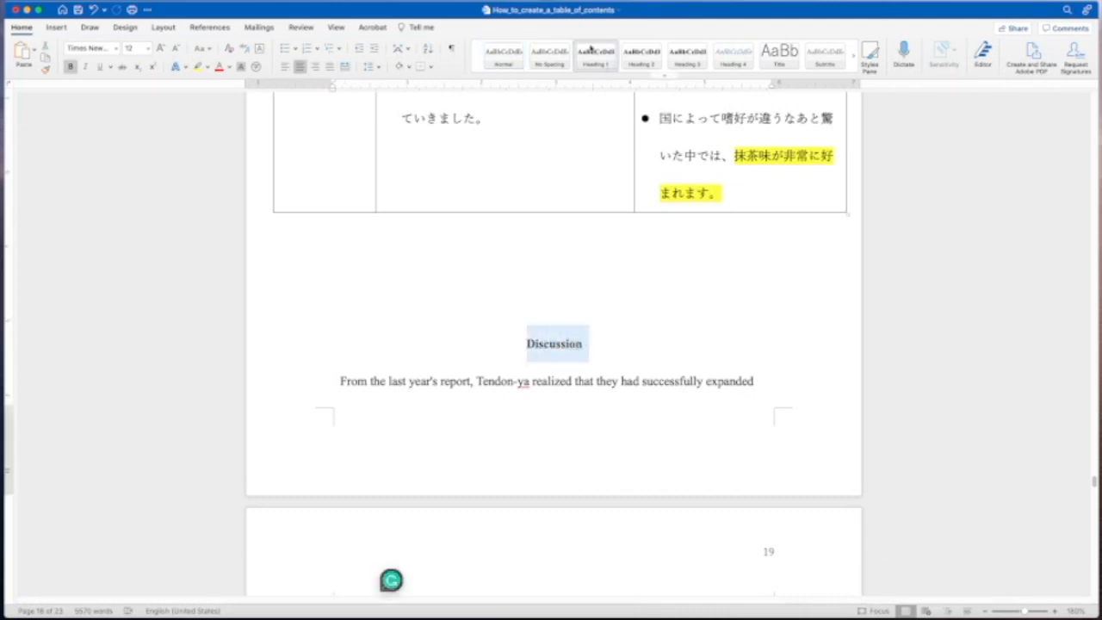
- Apply Heading 1 to 'Discussion', then scroll down to the References heading on page 22
right_click(595, 56)
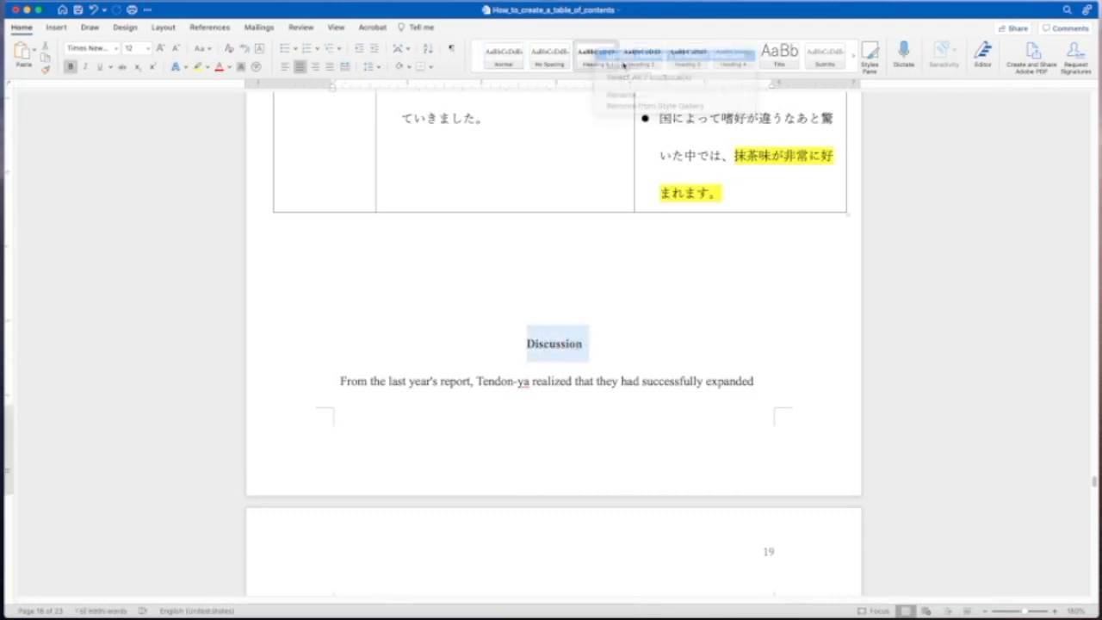
scroll(down, 3)
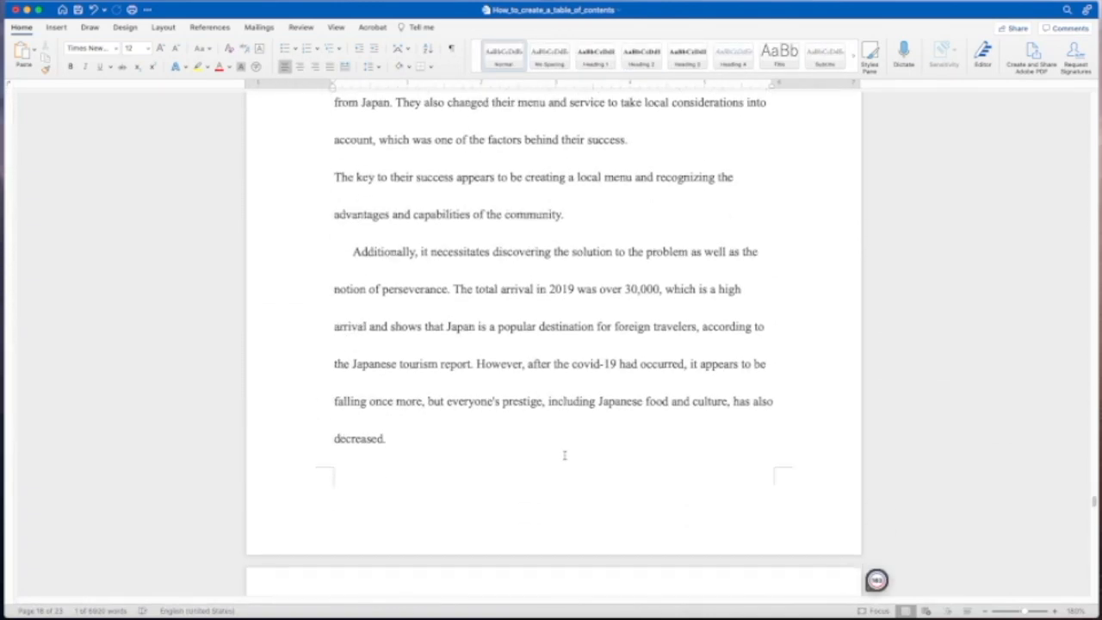
scroll(down, 3)
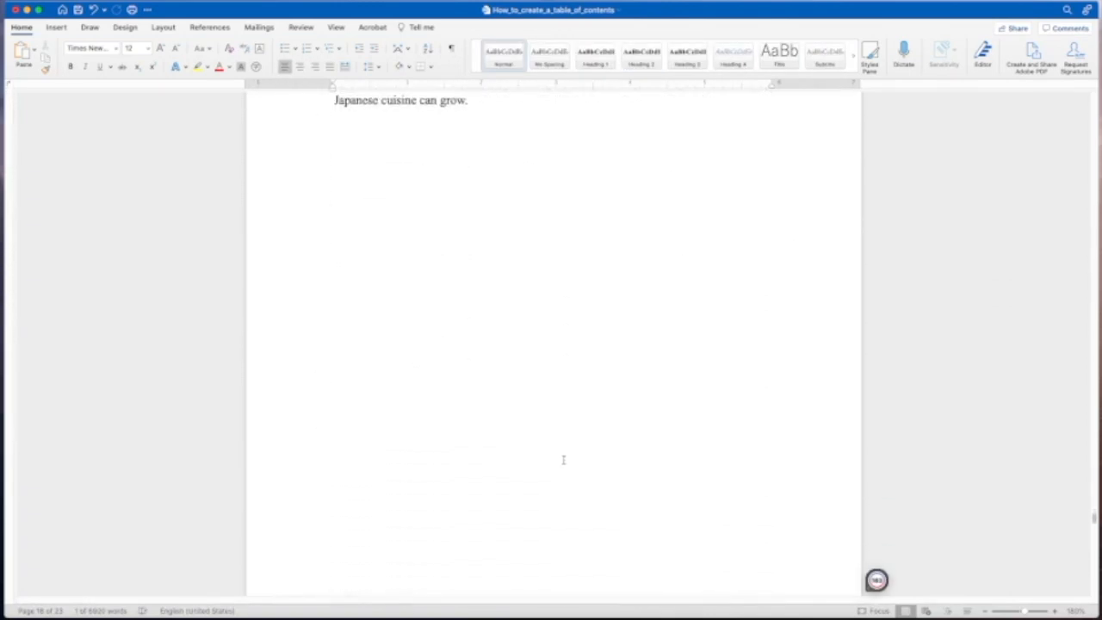
scroll(down, 3)
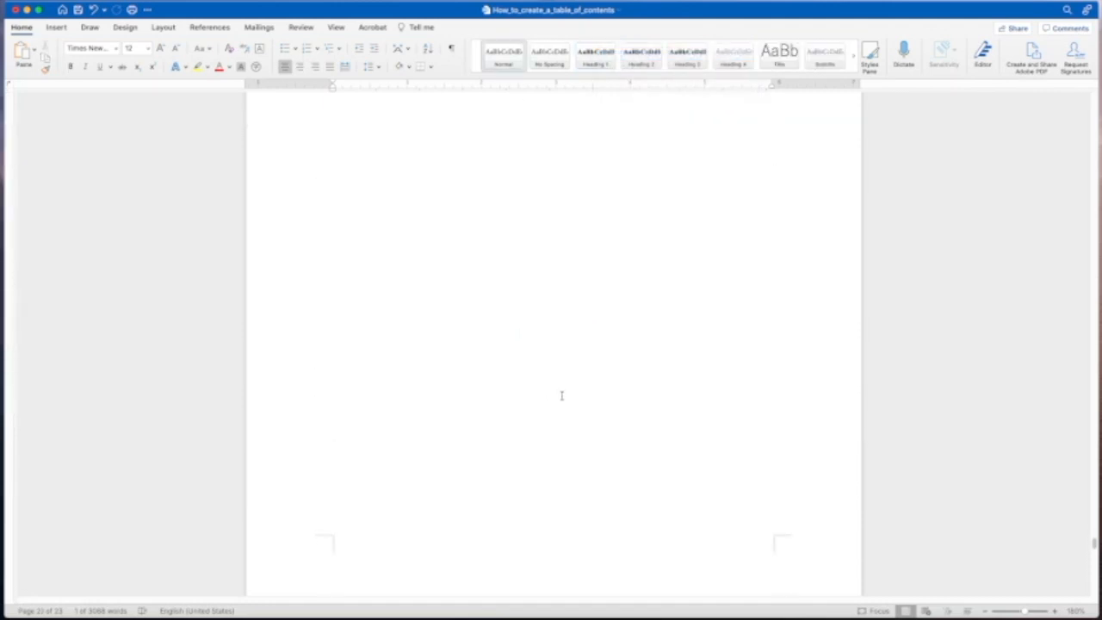
scroll(down, 3)
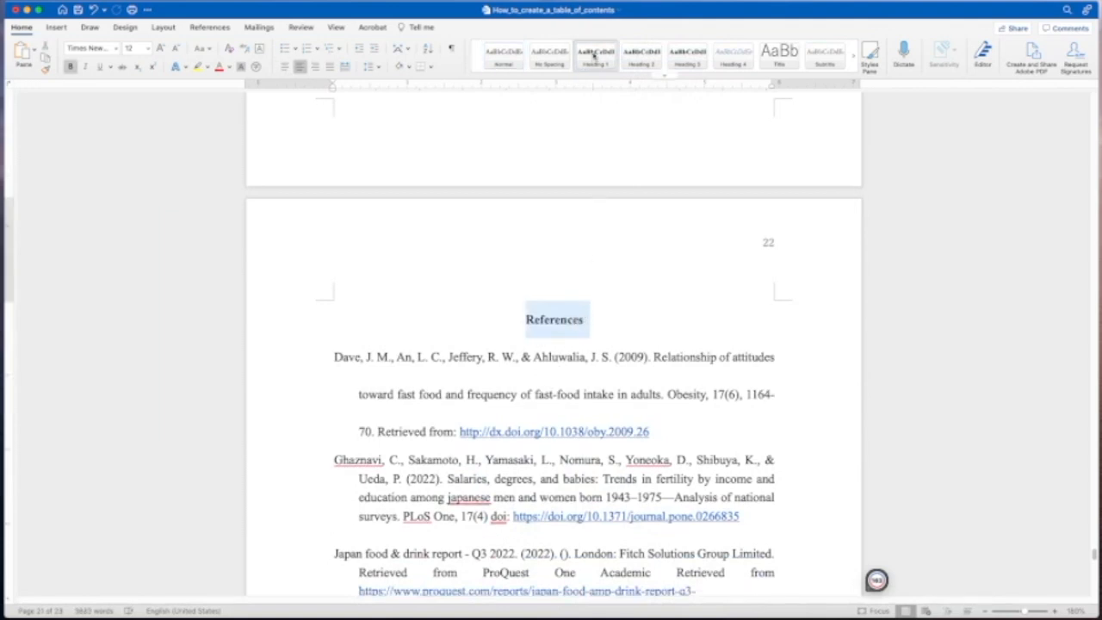
- Apply Heading 1 to the 'References' heading
right_click(595, 56)
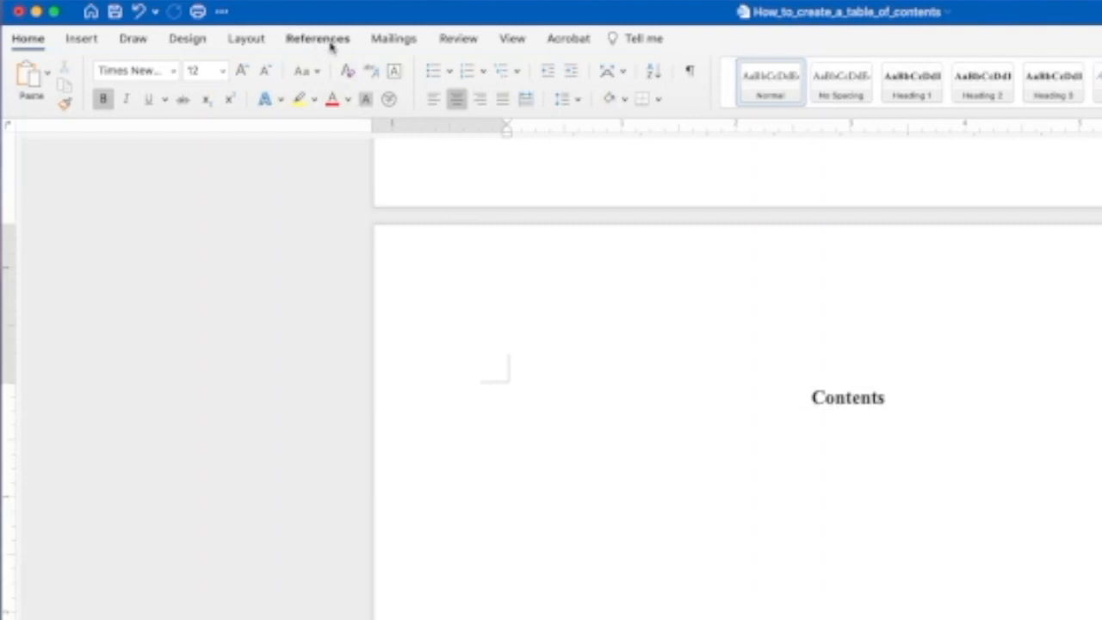
- Open Custom Table of Contents from References, keeping three levels with hyperlinks and page numbers
click(317, 37)
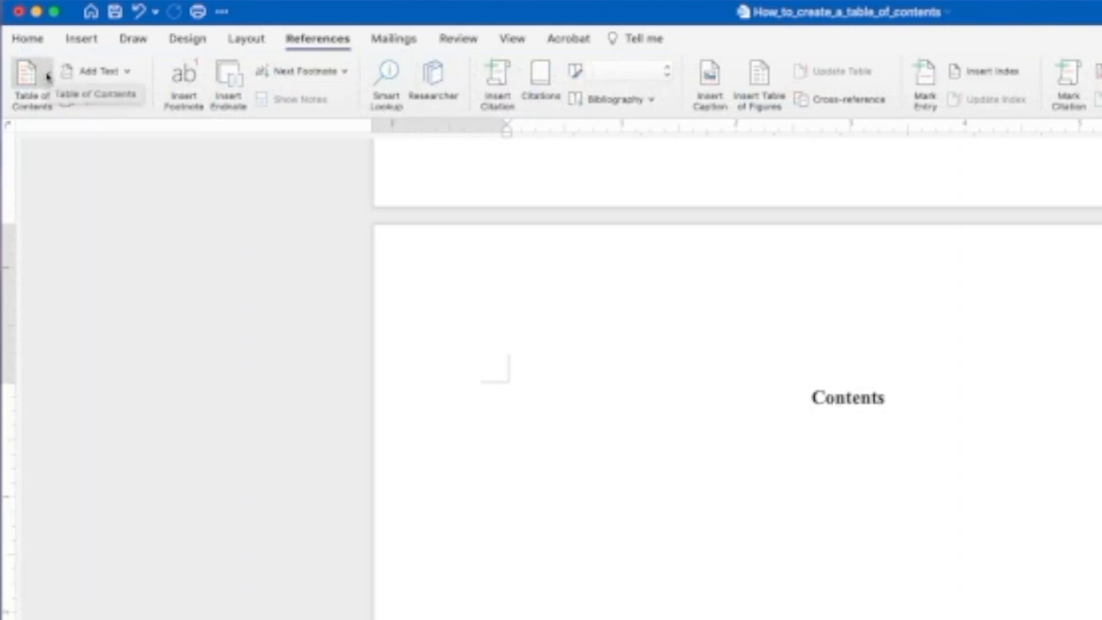
click(32, 82)
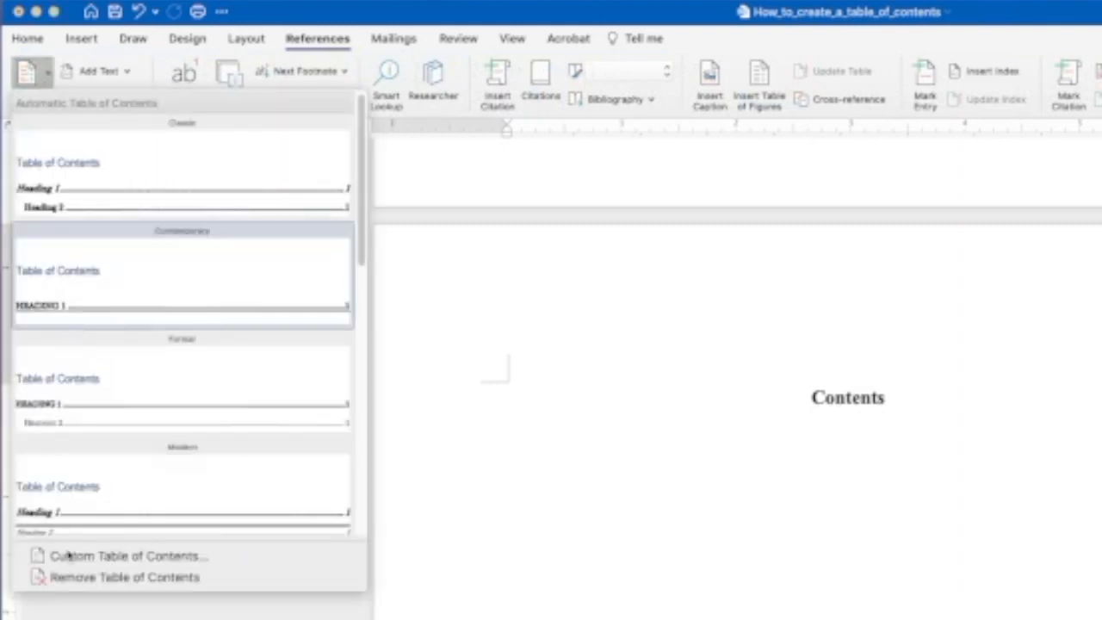
mouse_move(129, 555)
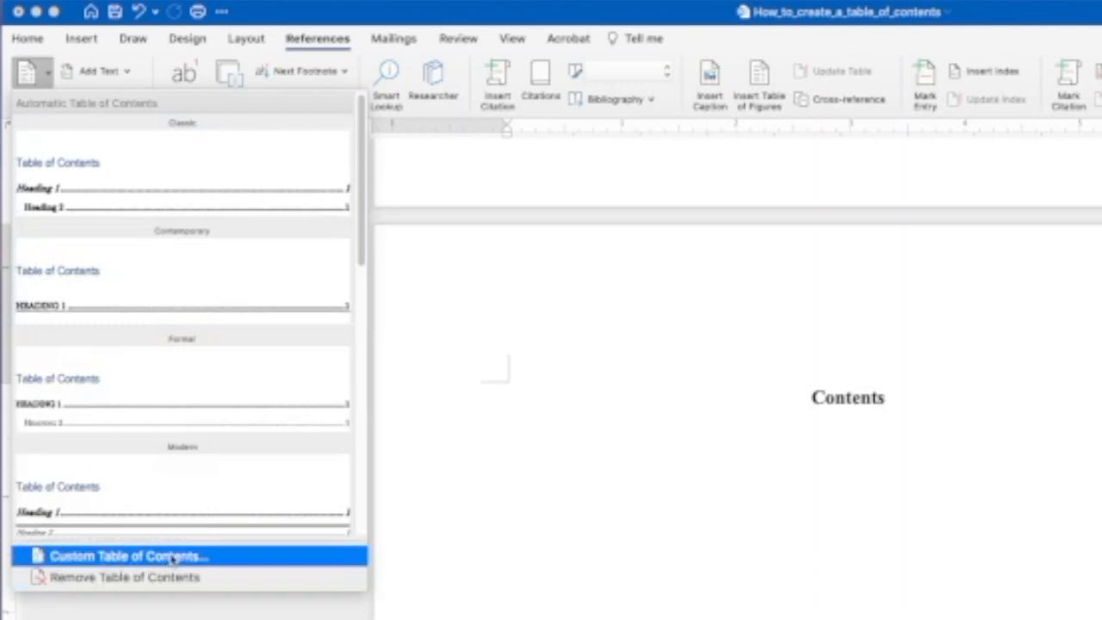
click(127, 555)
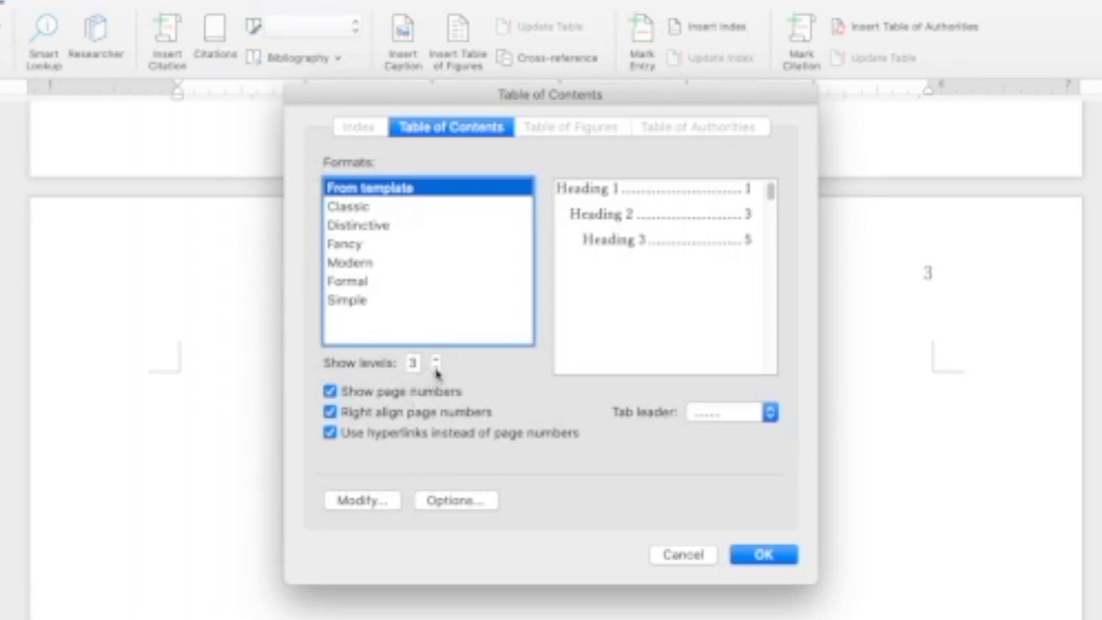
mouse_move(413, 218)
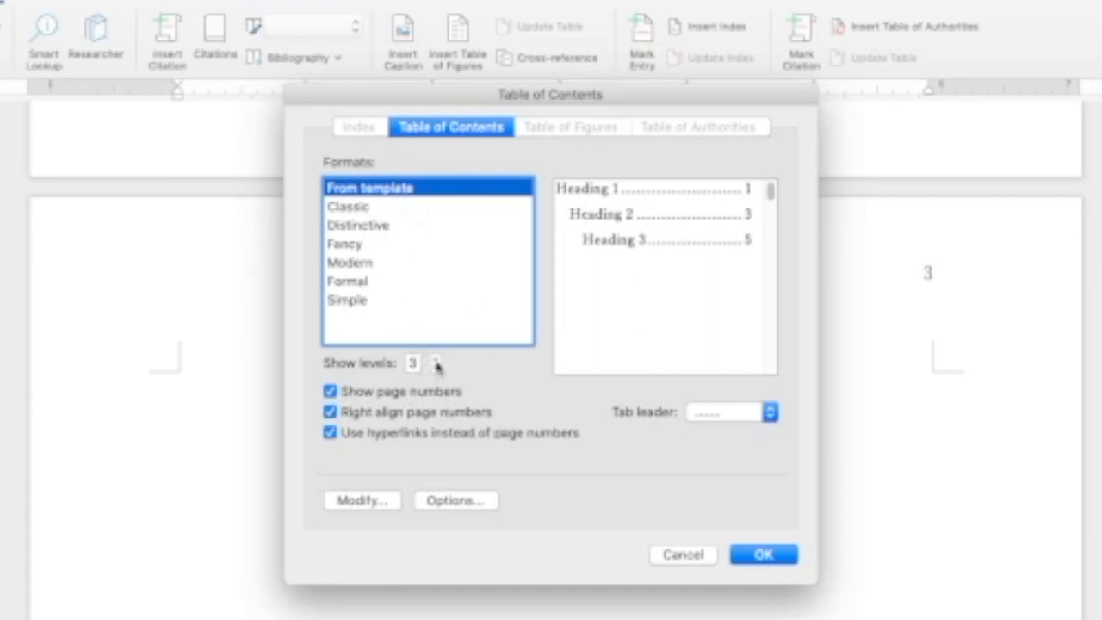
mouse_move(462, 381)
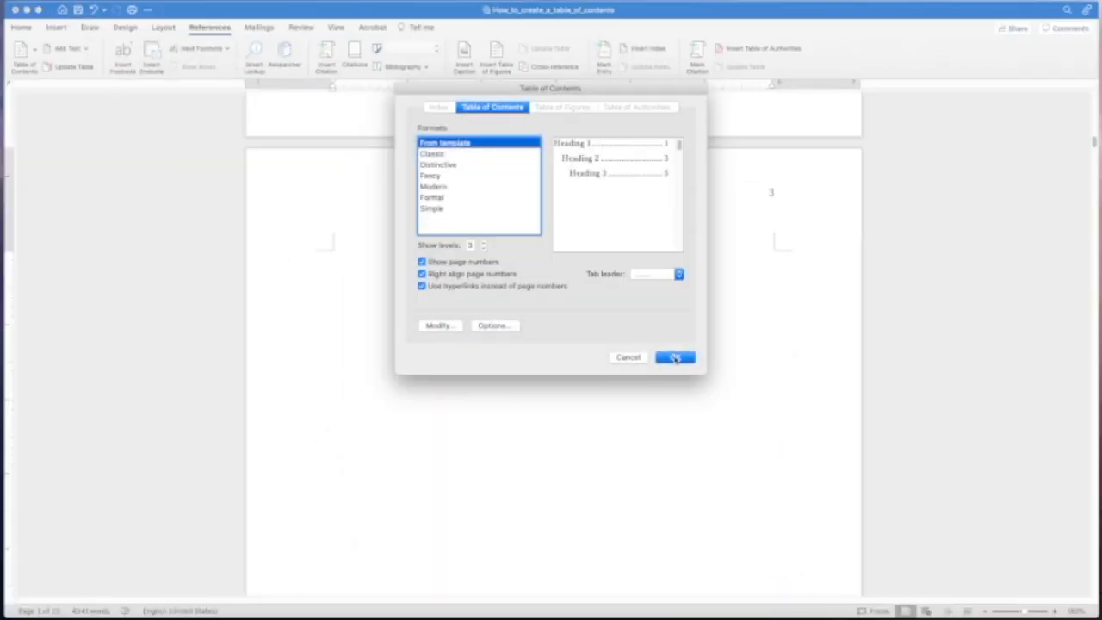
- Insert the table of contents listing Abstract through References, then scroll to page 22's References
click(675, 357)
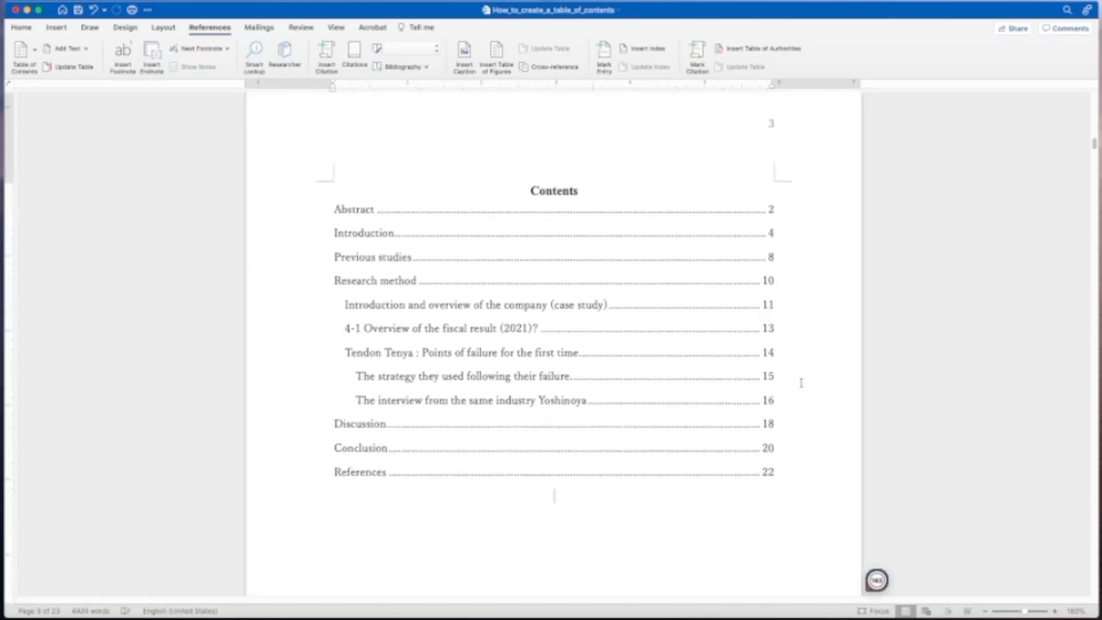
scroll(down, 3)
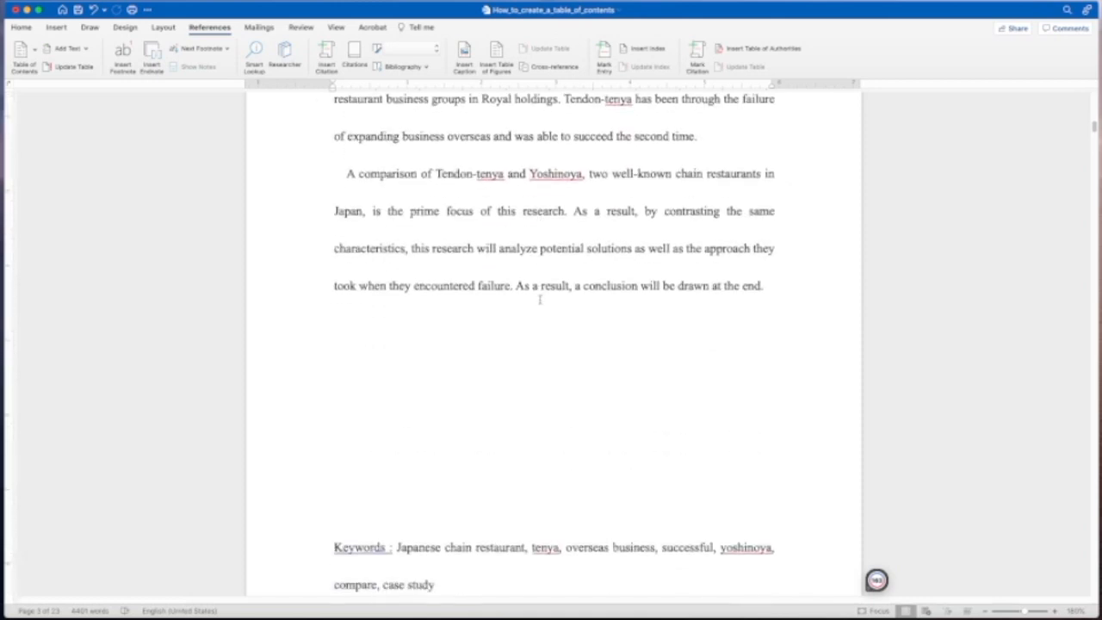
scroll(down, 3)
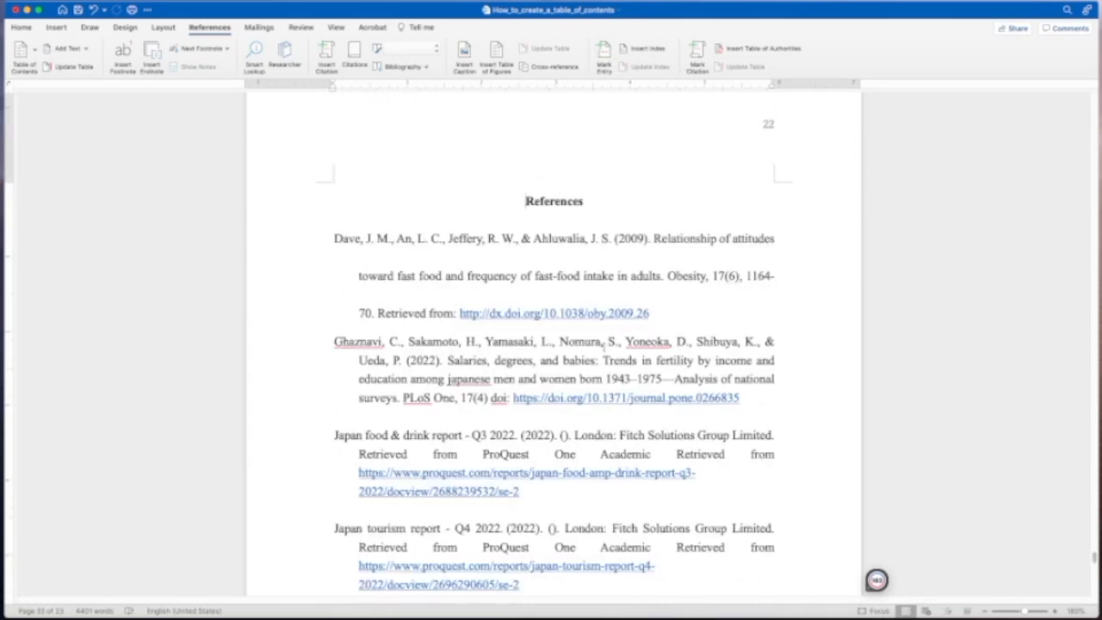
double_click(648, 341)
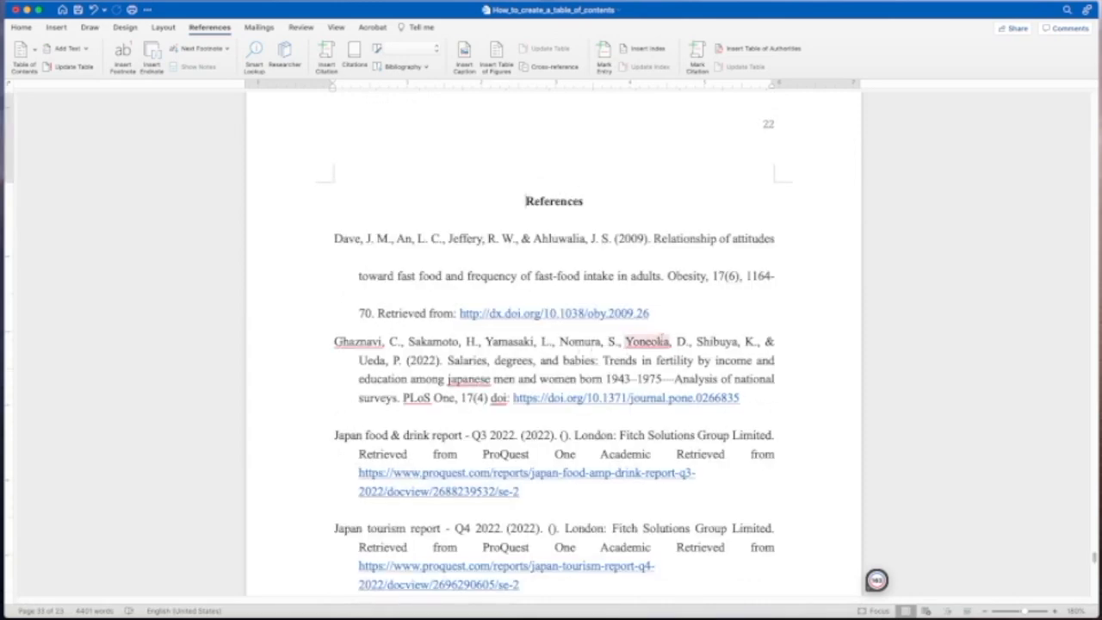